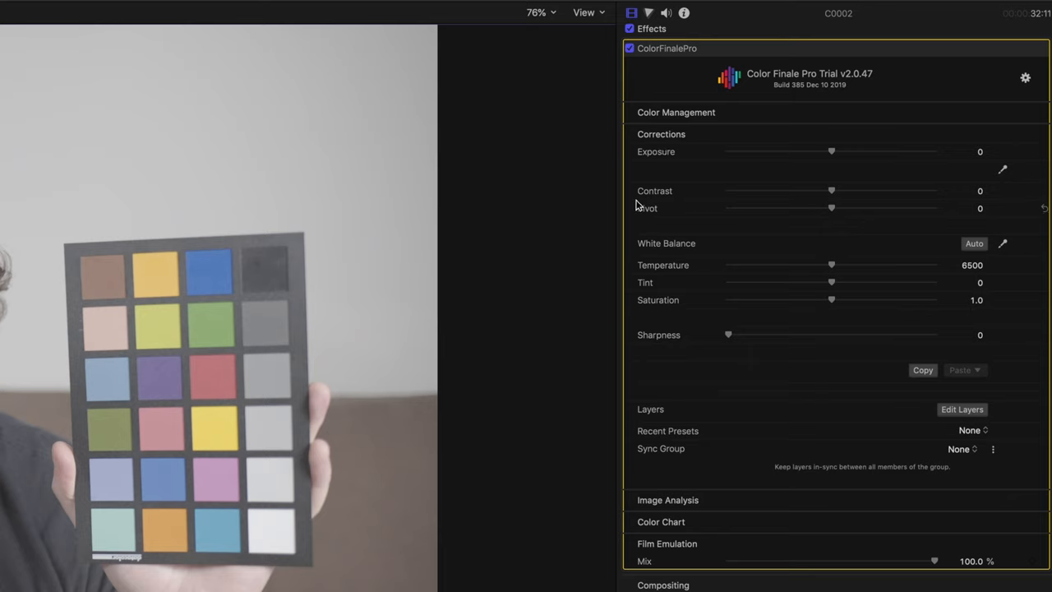
{"action": "mouse_move", "coordinate": [651, 217]}
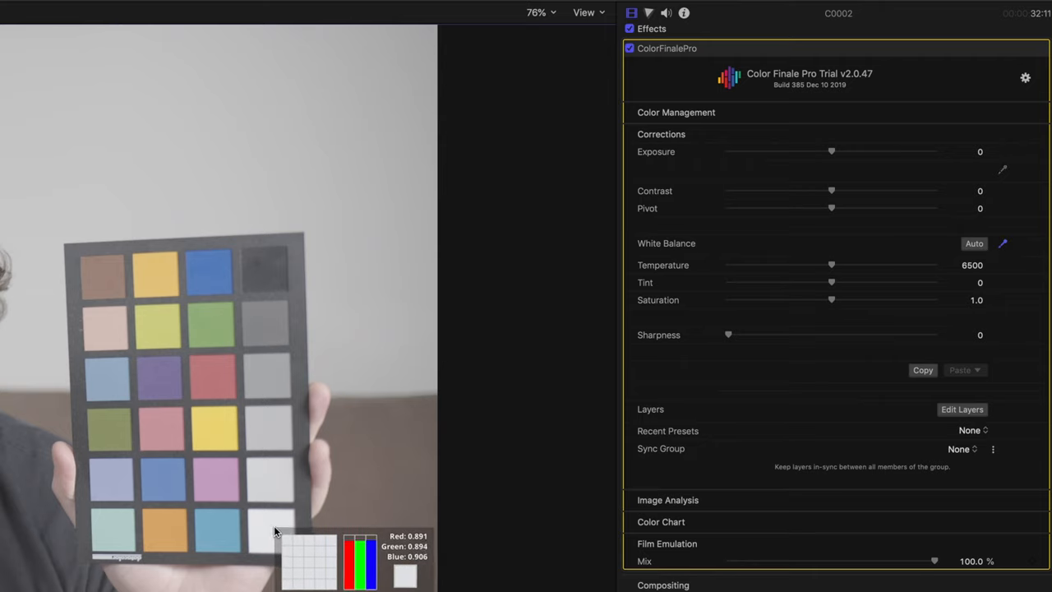
Sample white balance from the chart's white patch so Temperature reads 6666.
{"action": "left_click_drag", "start_coordinate": [831, 265], "coordinate": [835, 265]}
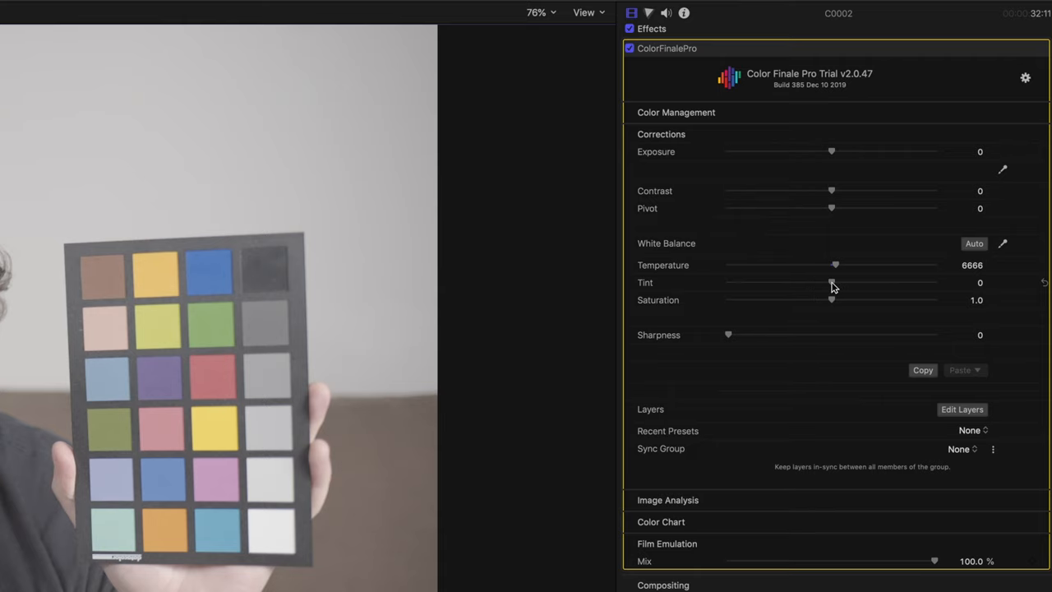
{"action": "left_click_drag", "start_coordinate": [830, 283], "coordinate": [837, 282]}
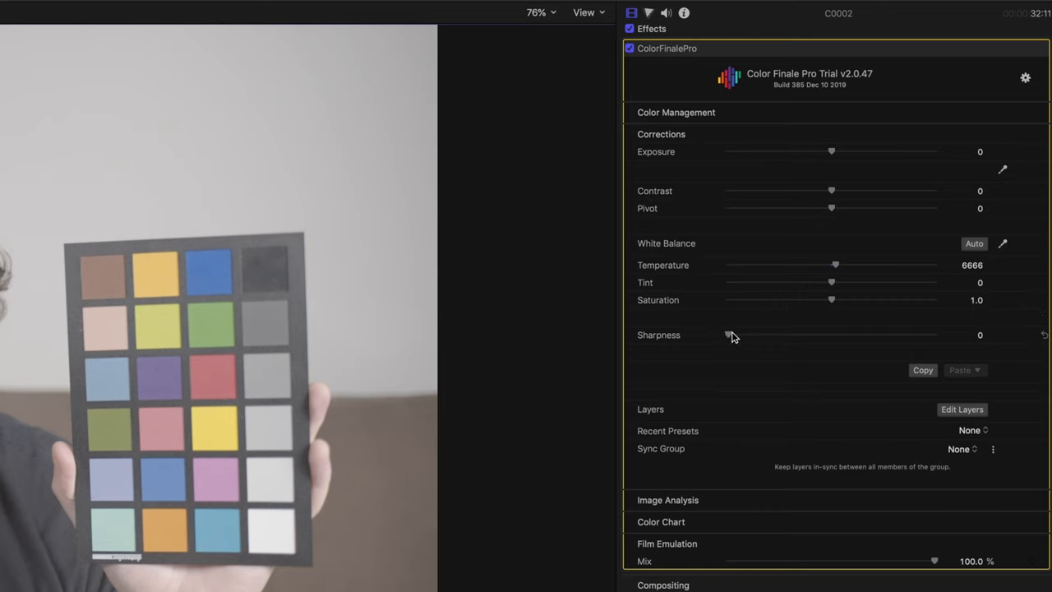
Test the Sharpness slider upward, then return it to 0.
{"action": "left_click_drag", "start_coordinate": [728, 335], "coordinate": [777, 323]}
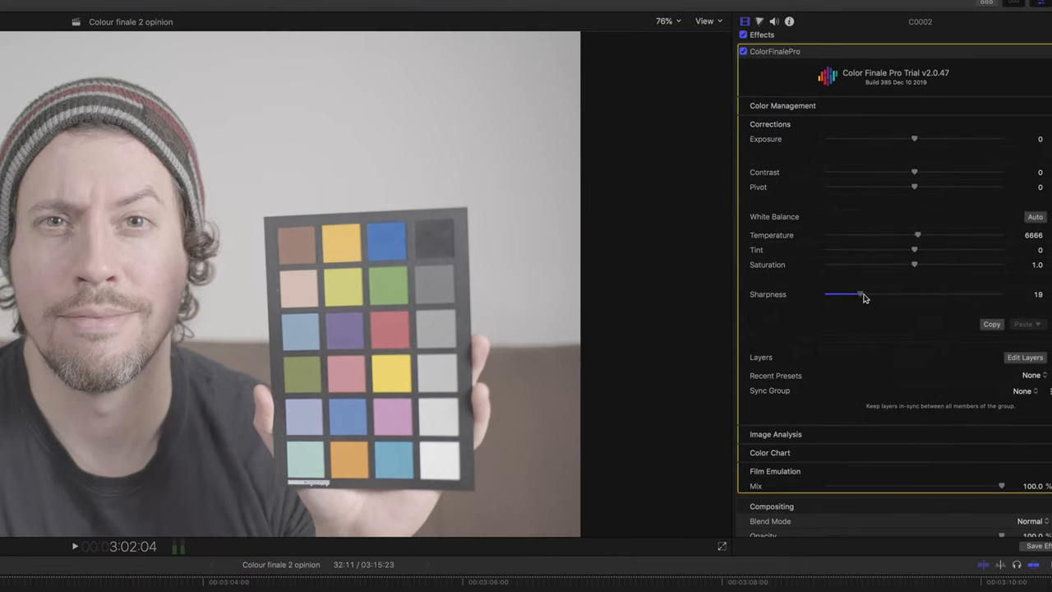
{"action": "left_click_drag", "start_coordinate": [862, 295], "coordinate": [919, 295]}
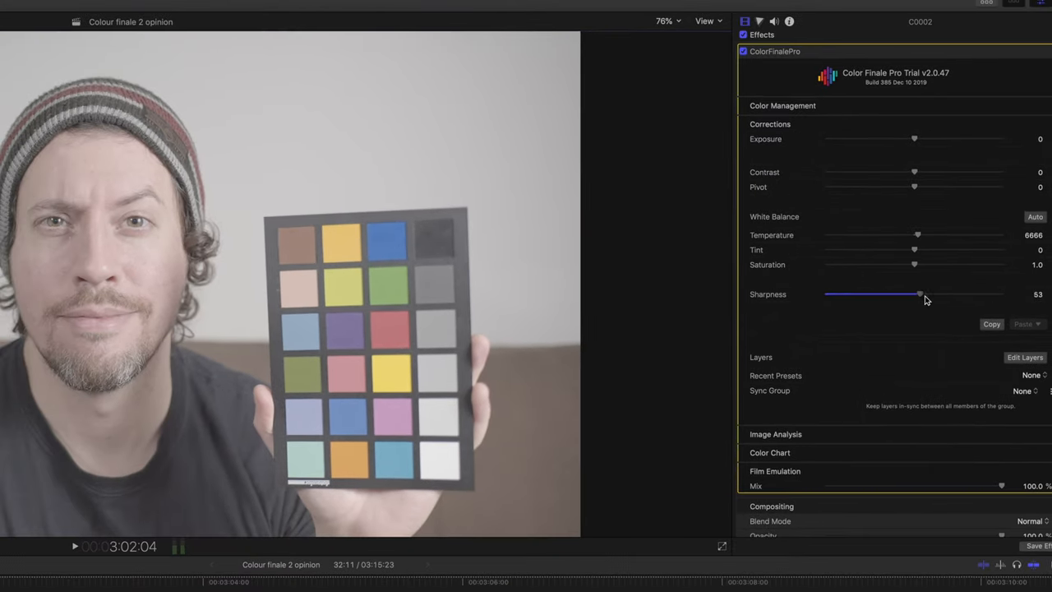
{"action": "left_click_drag", "start_coordinate": [919, 292], "coordinate": [1001, 293]}
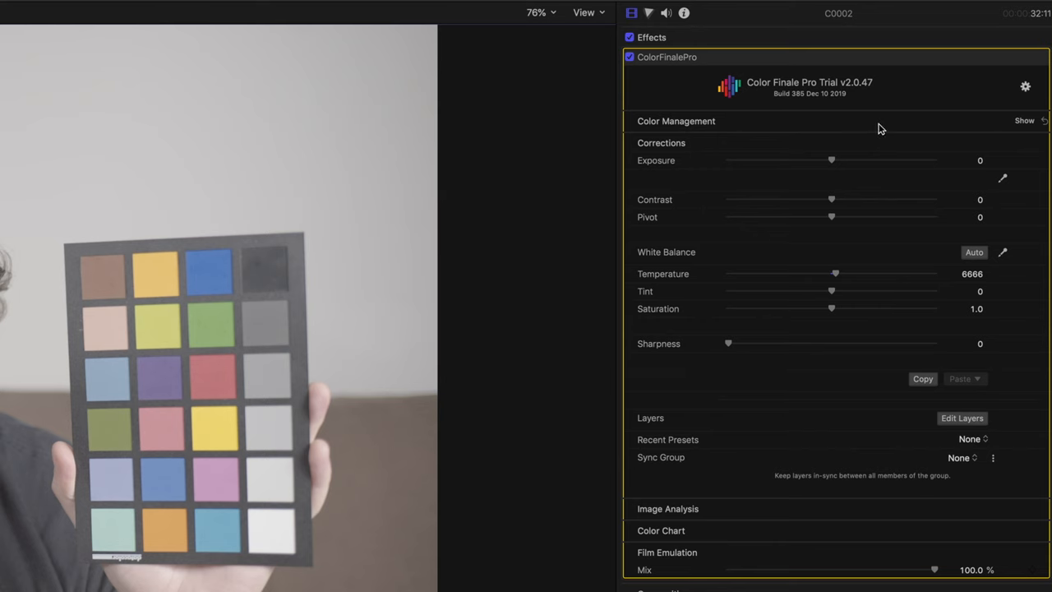
Expand Color Management and view the Color Profile choices, leaving Assume Video current.
{"action": "left_click", "coordinate": [1025, 121]}
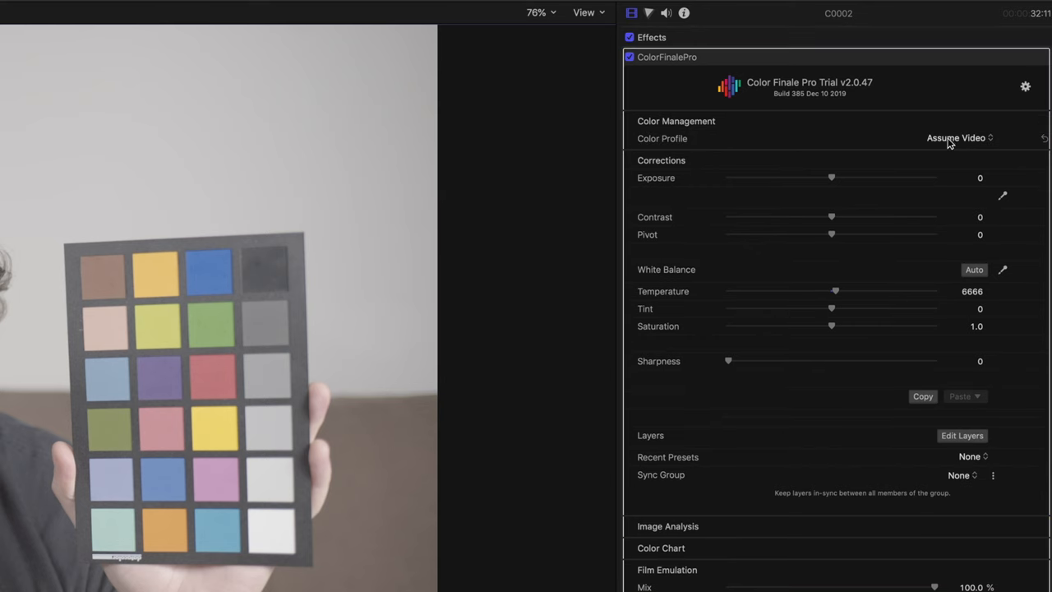
{"action": "left_click", "coordinate": [957, 138]}
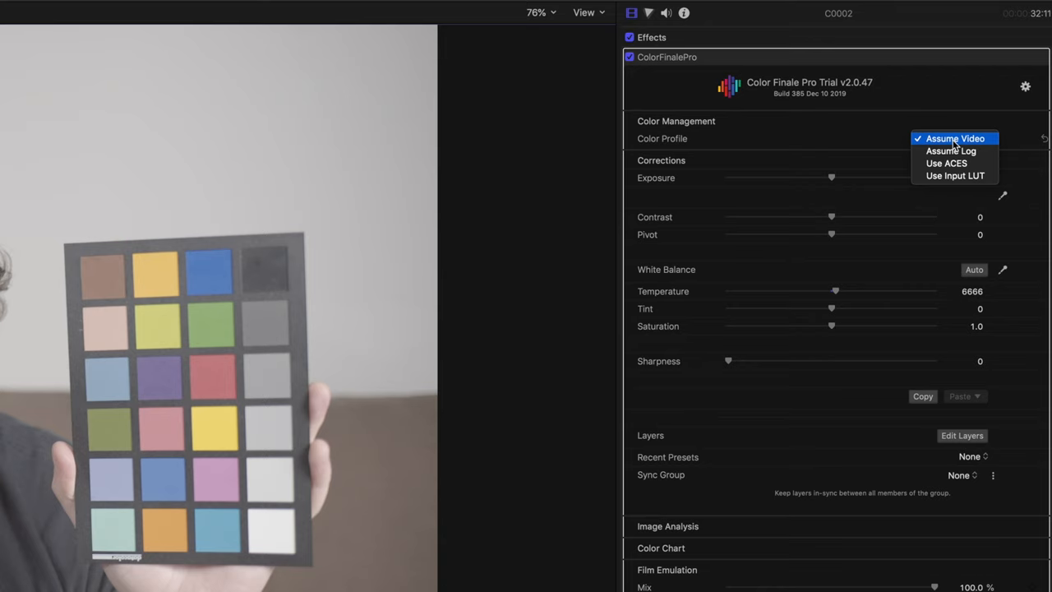
{"action": "left_click", "coordinate": [954, 139]}
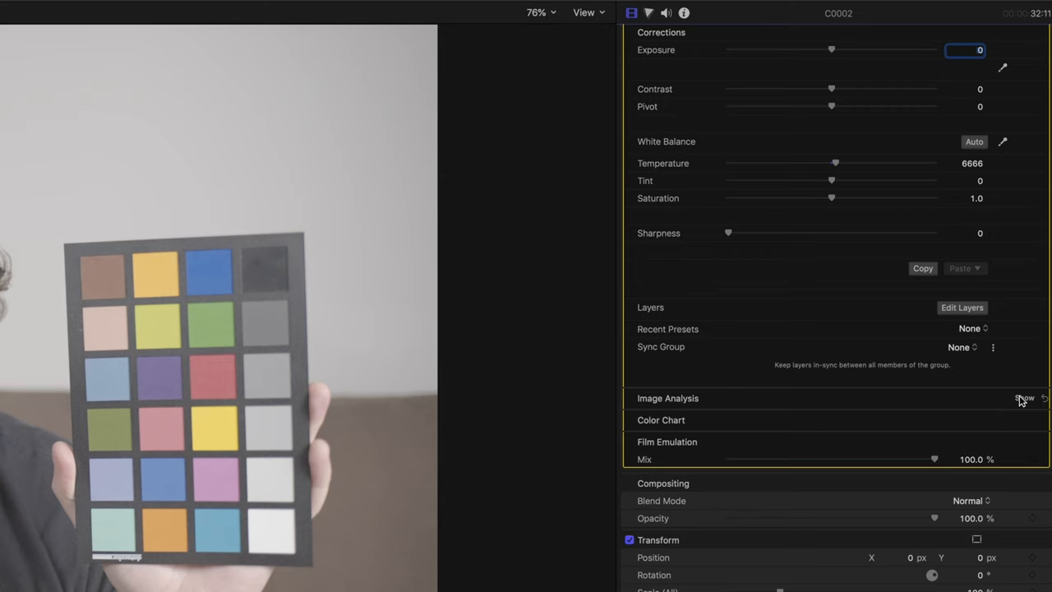
Expand Image Analysis with False Color off, then expand Color Chart and Film Emulation.
{"action": "left_click", "coordinate": [1024, 397]}
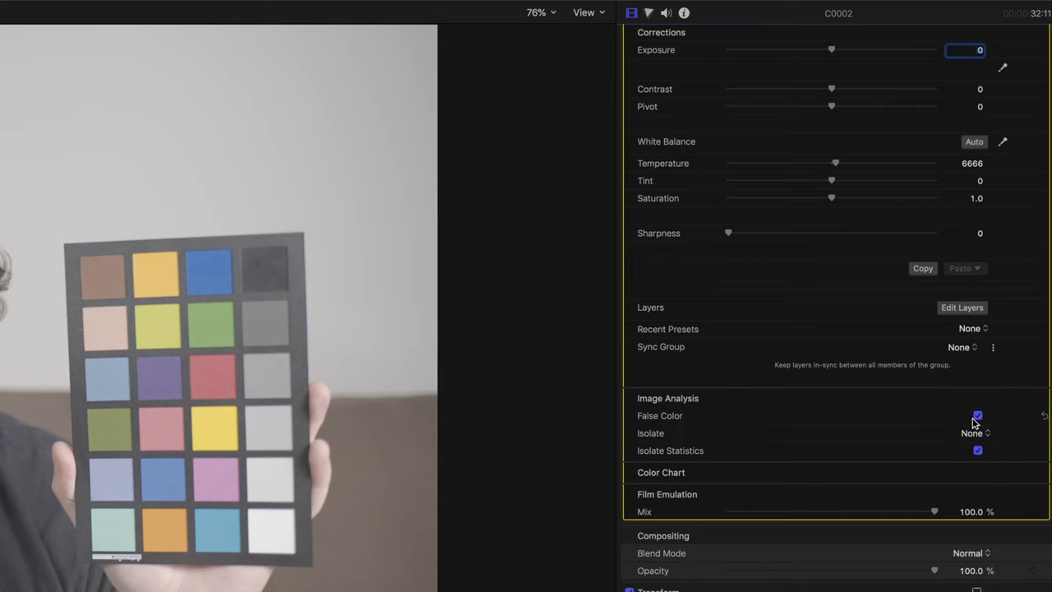
{"action": "left_click", "coordinate": [976, 414]}
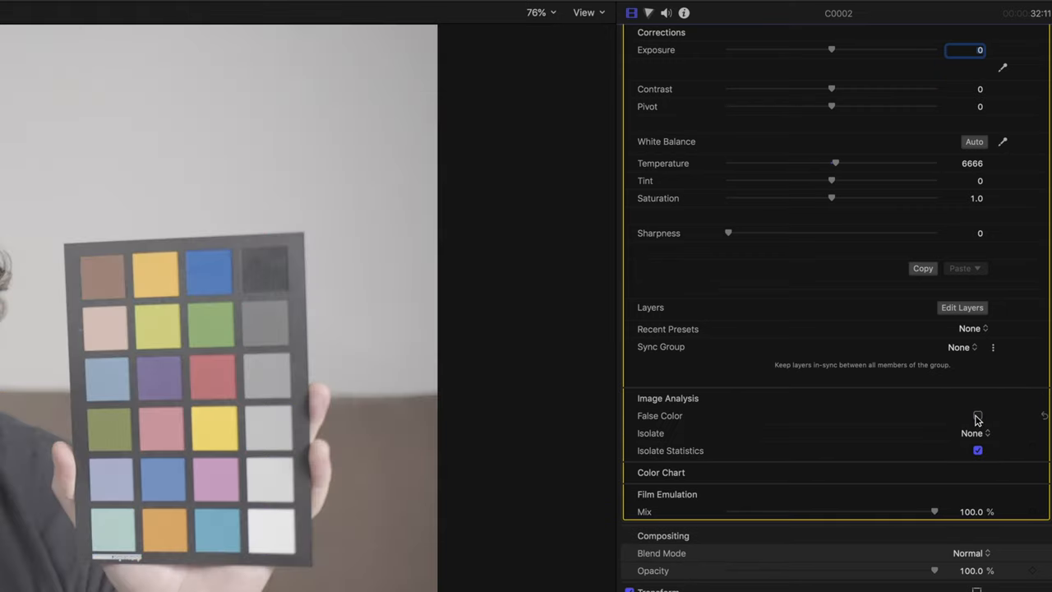
{"action": "scroll", "scroll_direction": "down", "scroll_amount": 3}
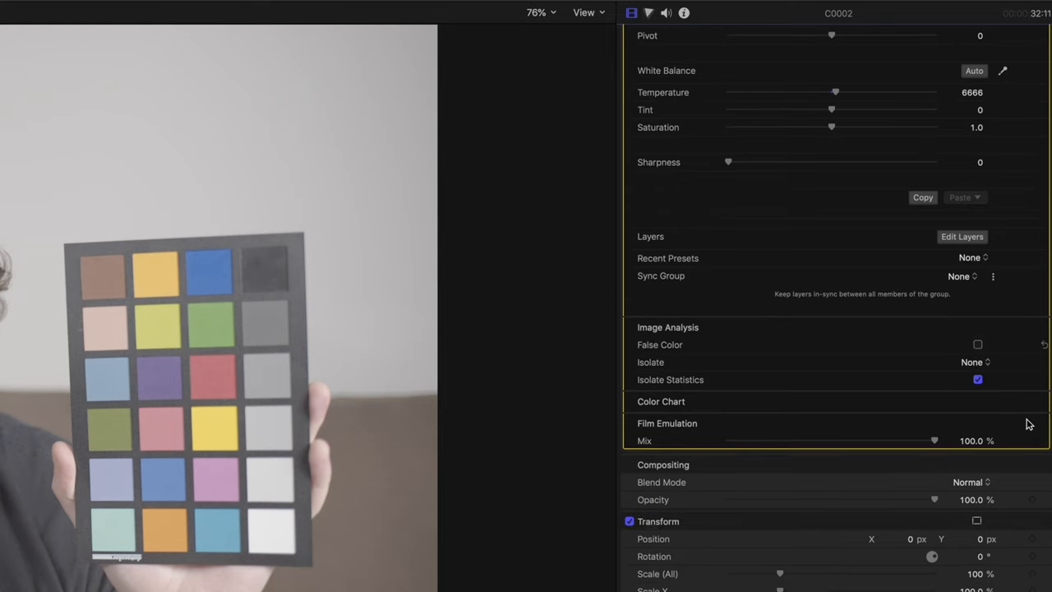
{"action": "left_click", "coordinate": [661, 401]}
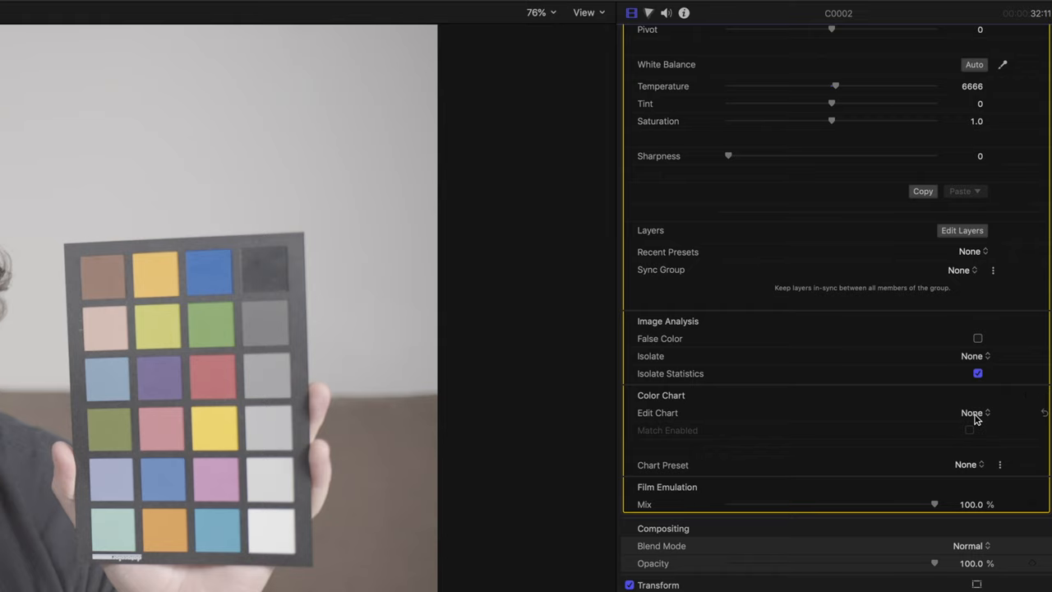
{"action": "left_click", "coordinate": [974, 413]}
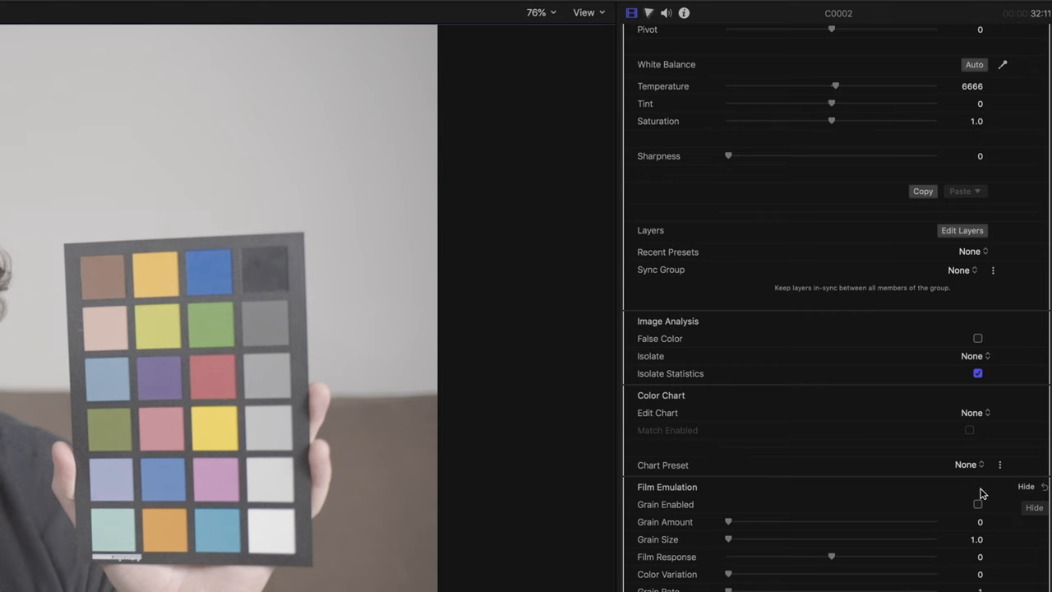
{"action": "scroll", "scroll_direction": "down", "scroll_amount": 3}
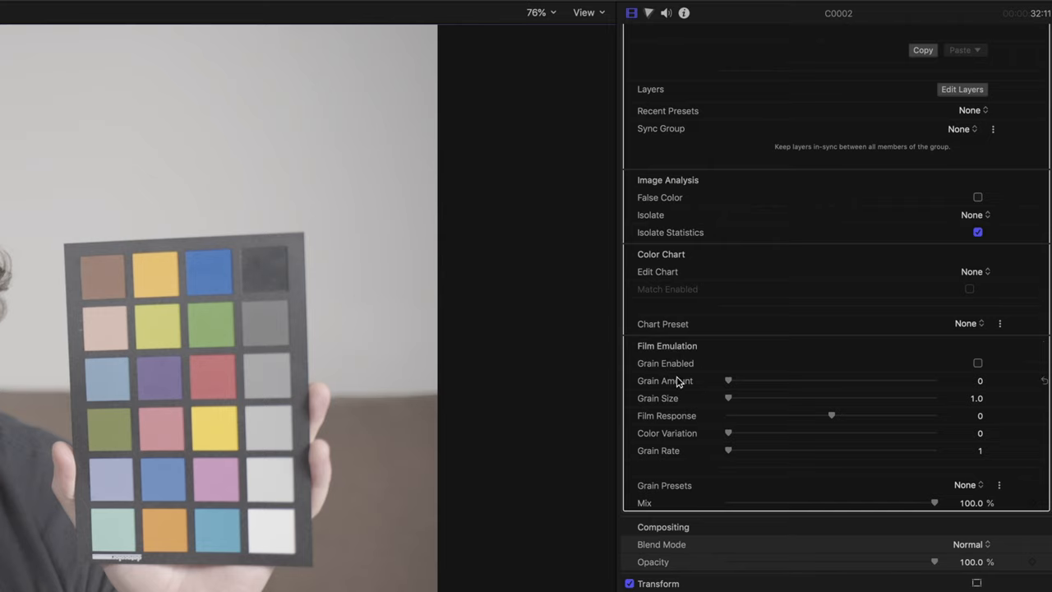
{"action": "mouse_move", "coordinate": [709, 395]}
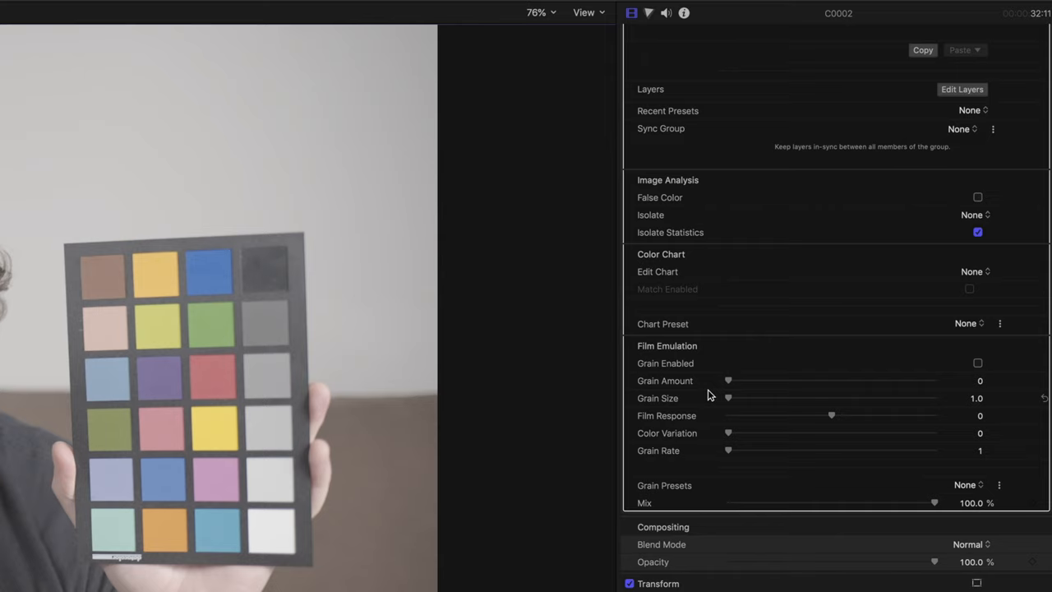
{"action": "mouse_move", "coordinate": [771, 358]}
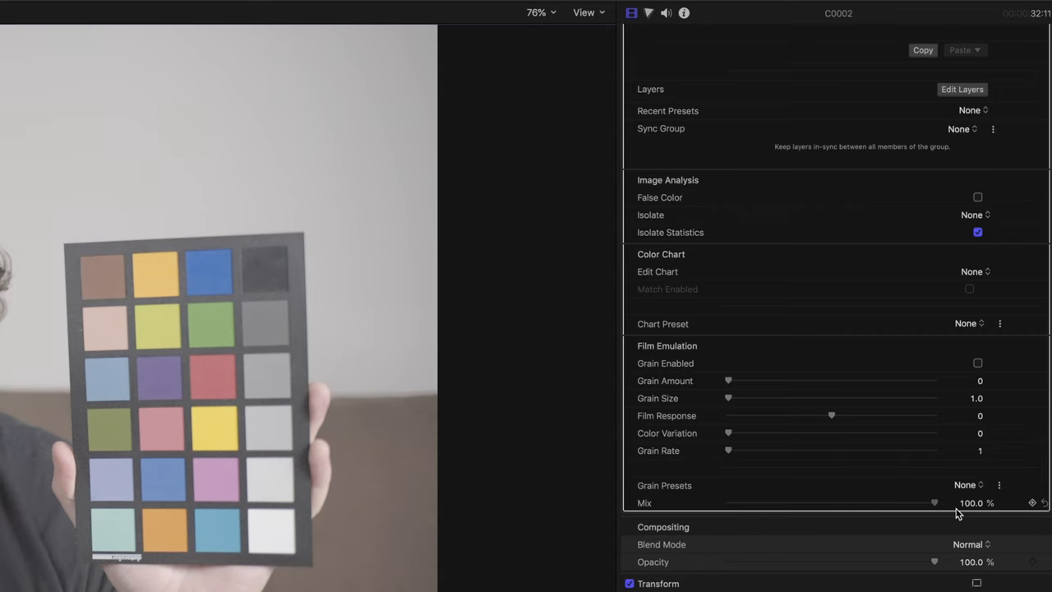
{"action": "mouse_move", "coordinate": [939, 500]}
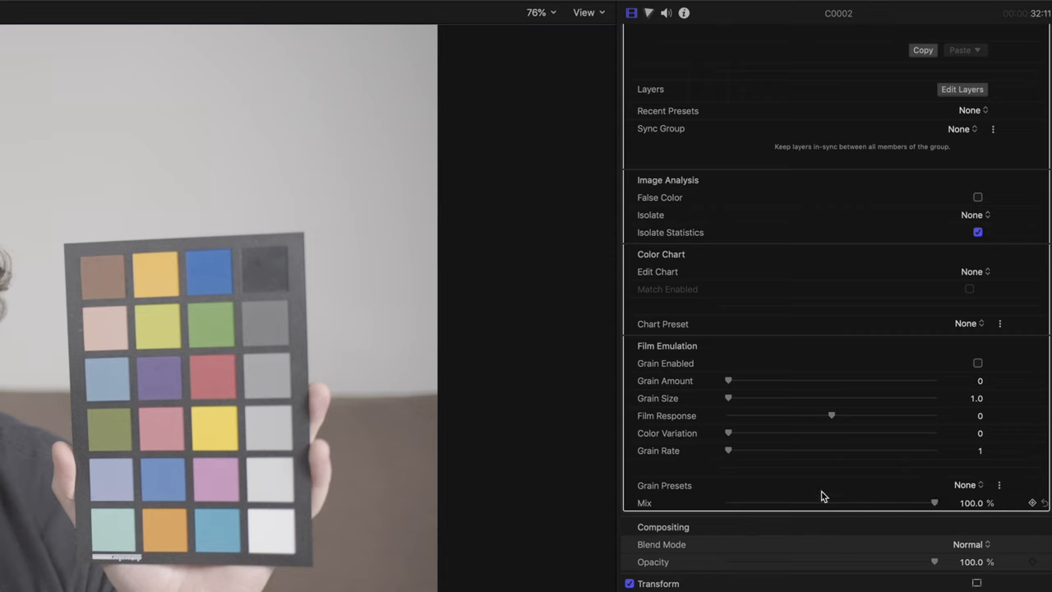
{"action": "mouse_move", "coordinate": [825, 500]}
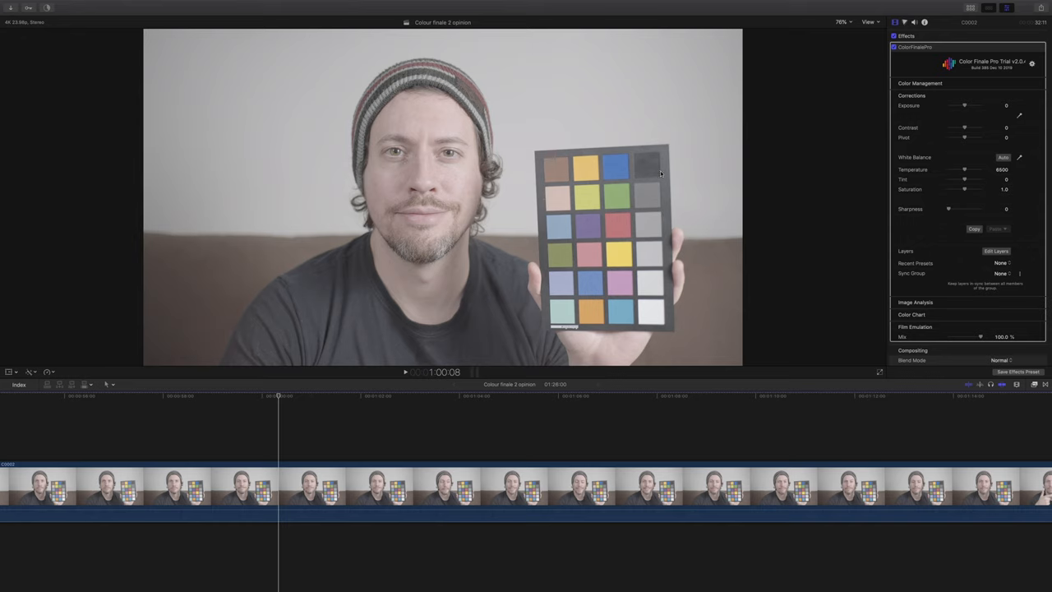
{"action": "mouse_move", "coordinate": [678, 178]}
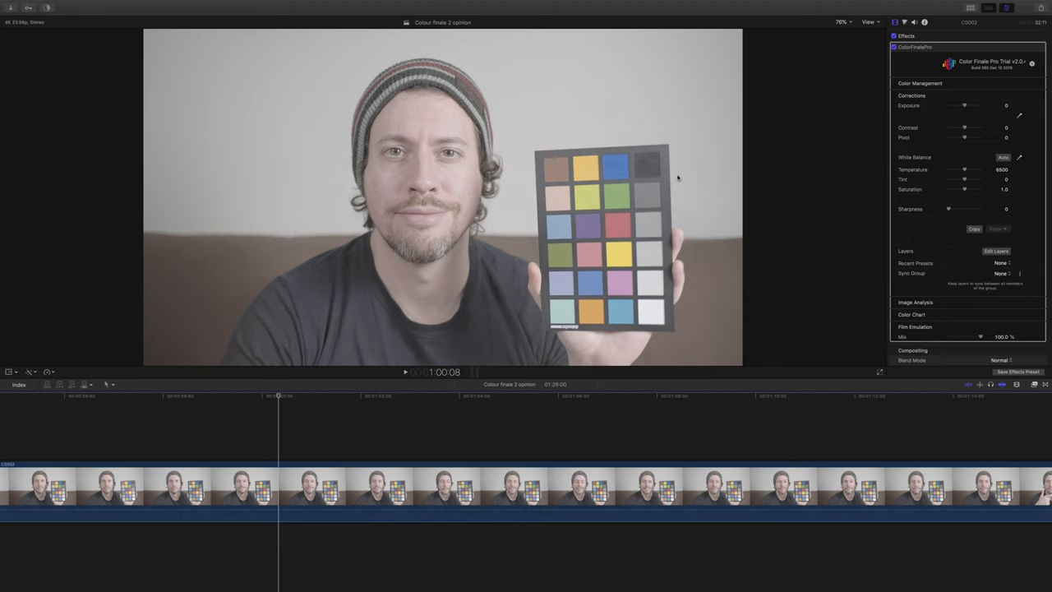
{"action": "mouse_move", "coordinate": [884, 151]}
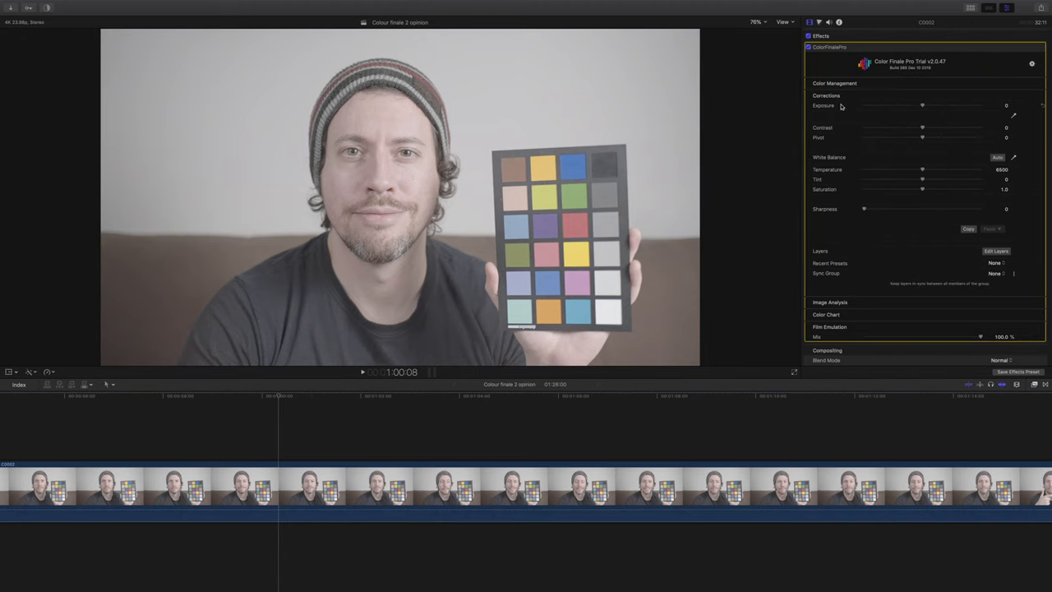
Set the man's clip colour profile to Assume Log via Color Management.
{"action": "left_click", "coordinate": [1005, 105]}
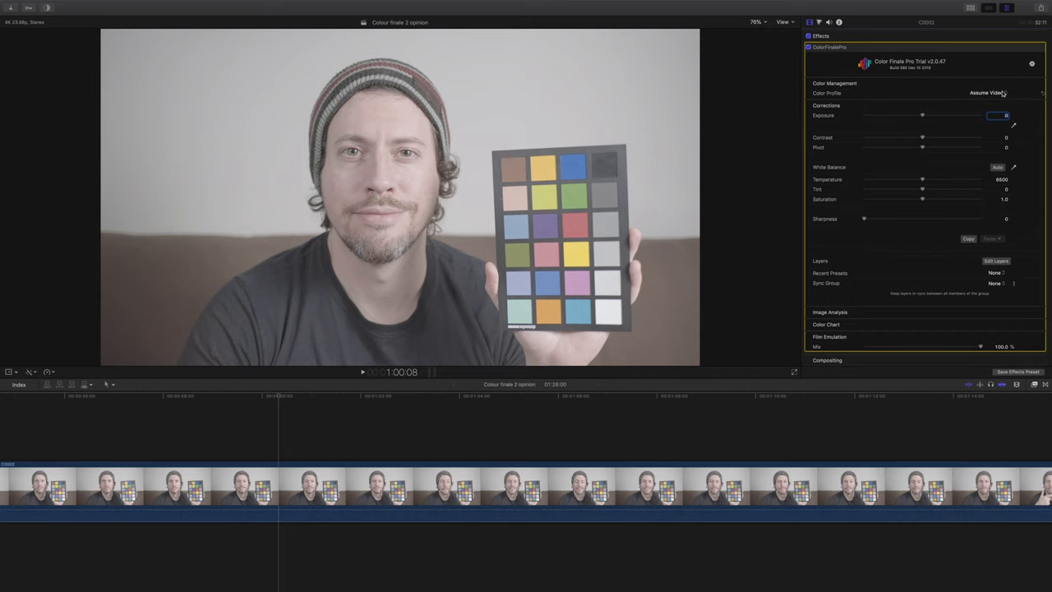
{"action": "left_click", "coordinate": [987, 92]}
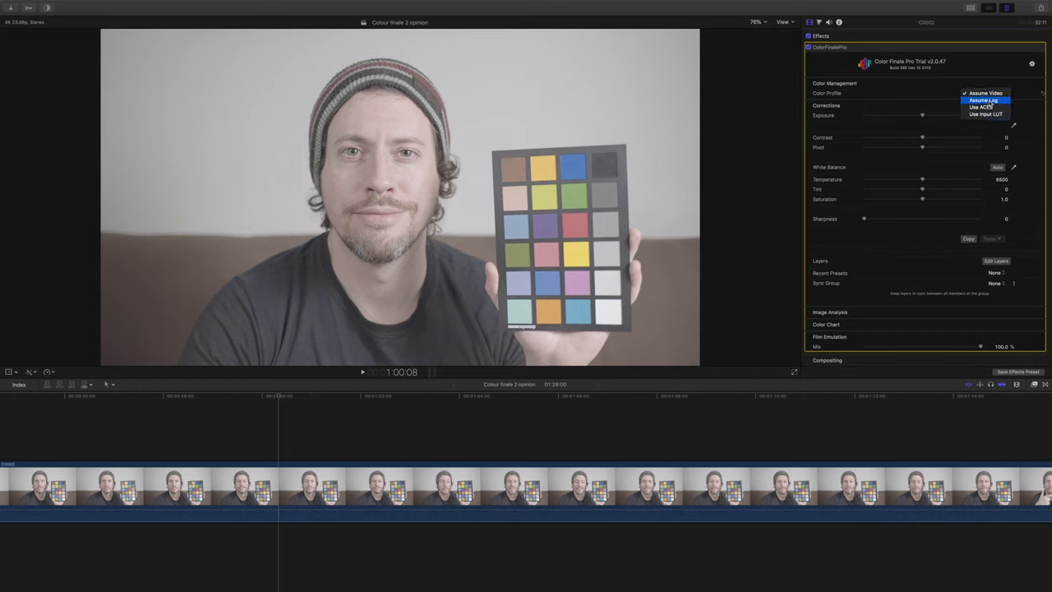
{"action": "left_click", "coordinate": [979, 100]}
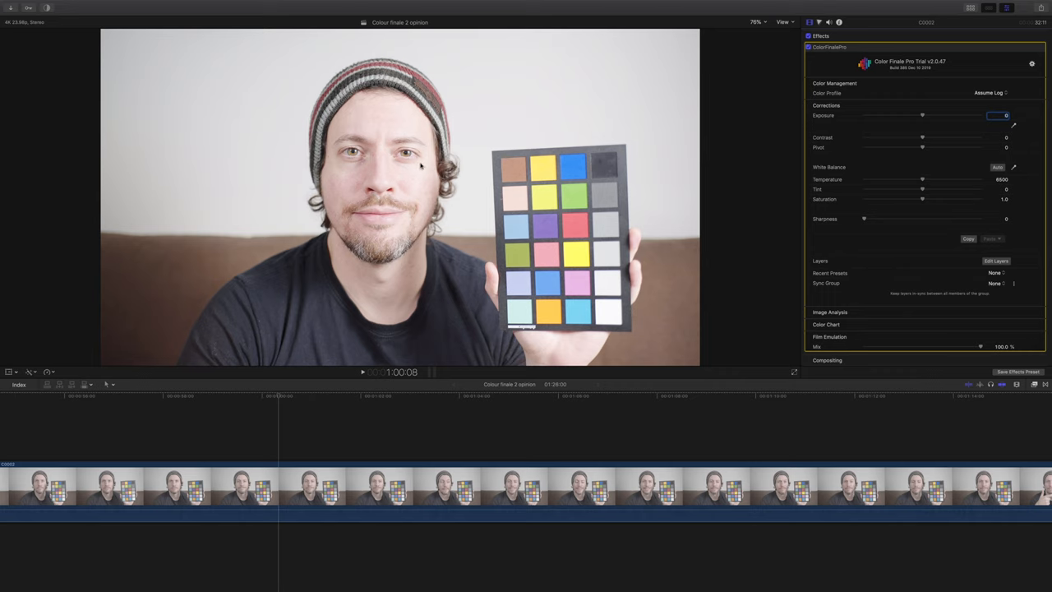
{"action": "mouse_move", "coordinate": [561, 194]}
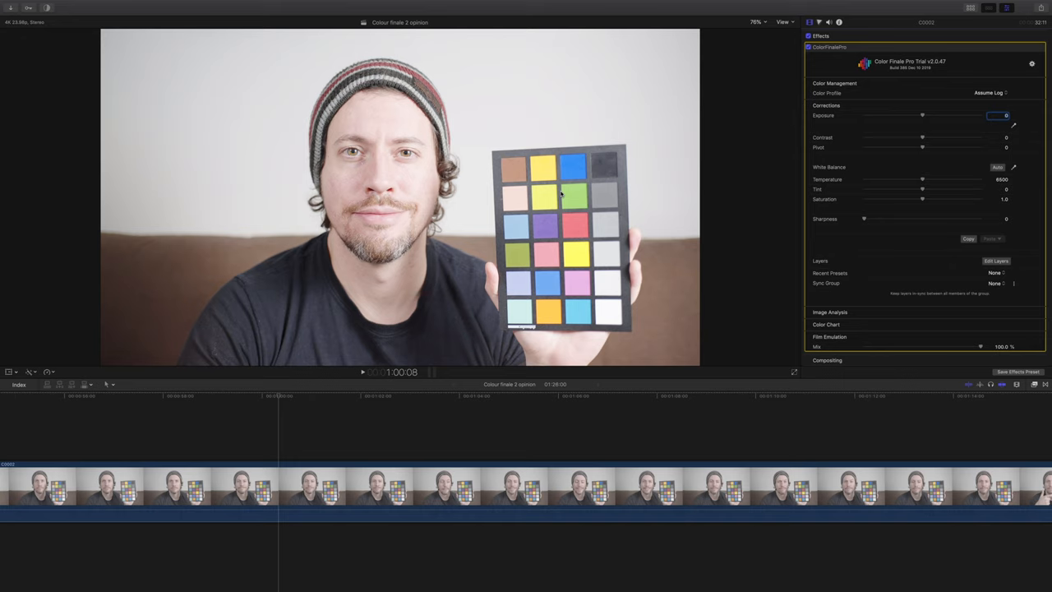
{"action": "left_click", "coordinate": [990, 93]}
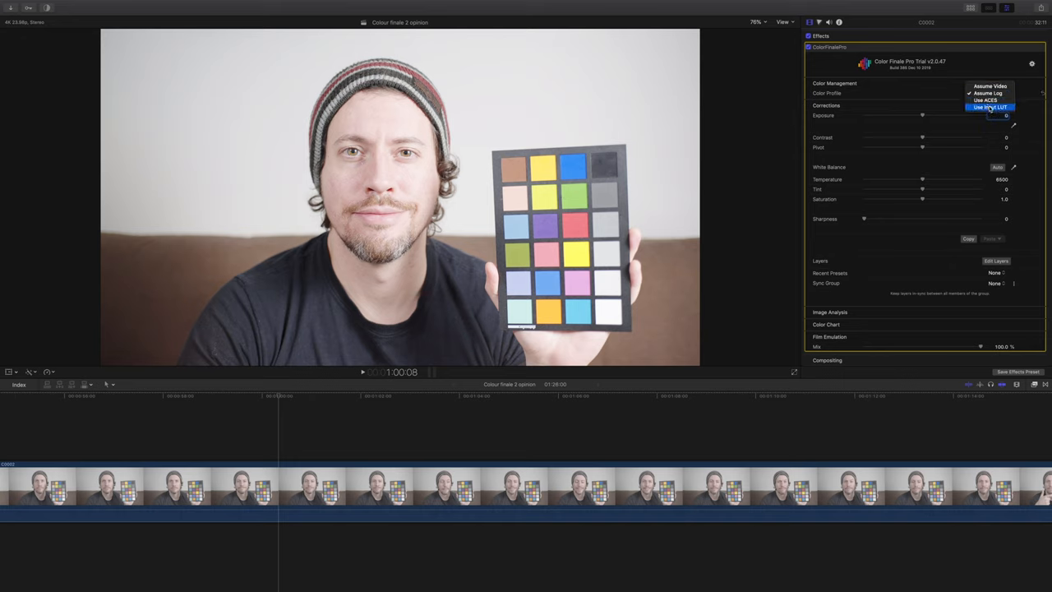
{"action": "left_click", "coordinate": [987, 92]}
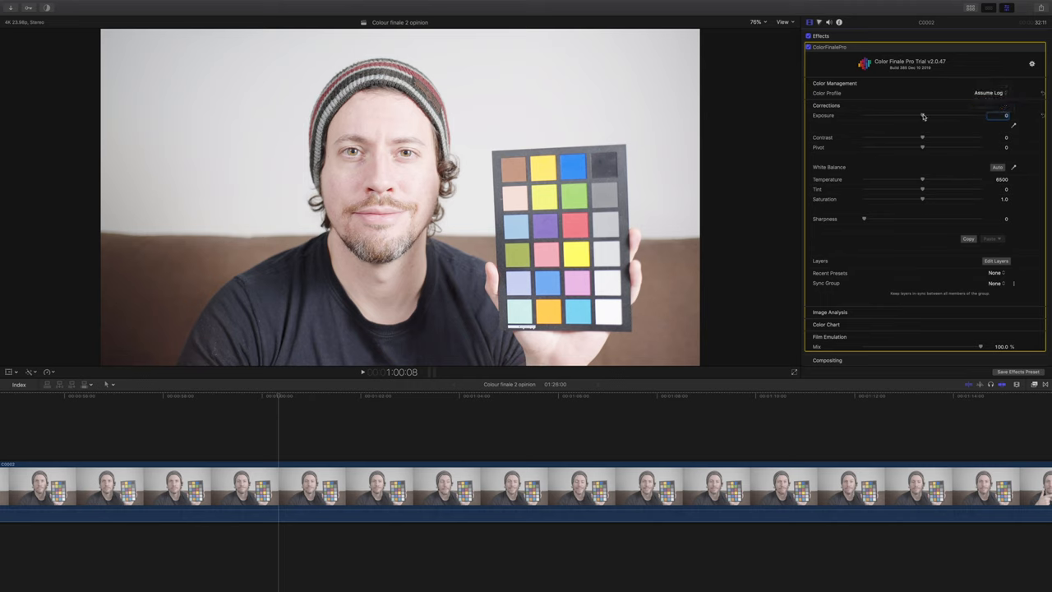
{"action": "mouse_move", "coordinate": [836, 118]}
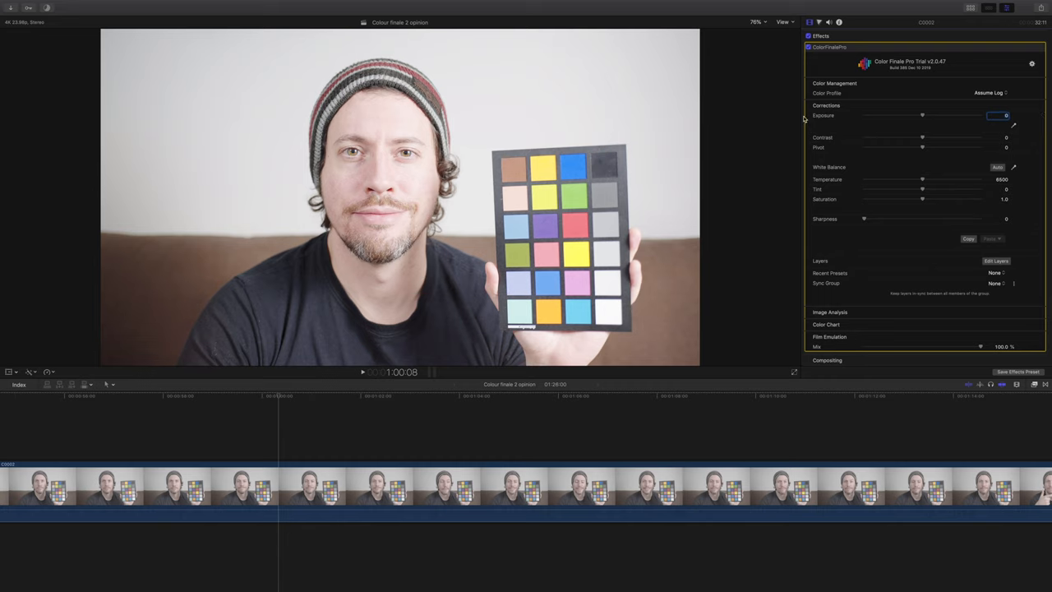
Try lowering Exposure, reset it to 0, and move to the Edit Layers control.
{"action": "left_click_drag", "start_coordinate": [923, 115], "coordinate": [911, 115]}
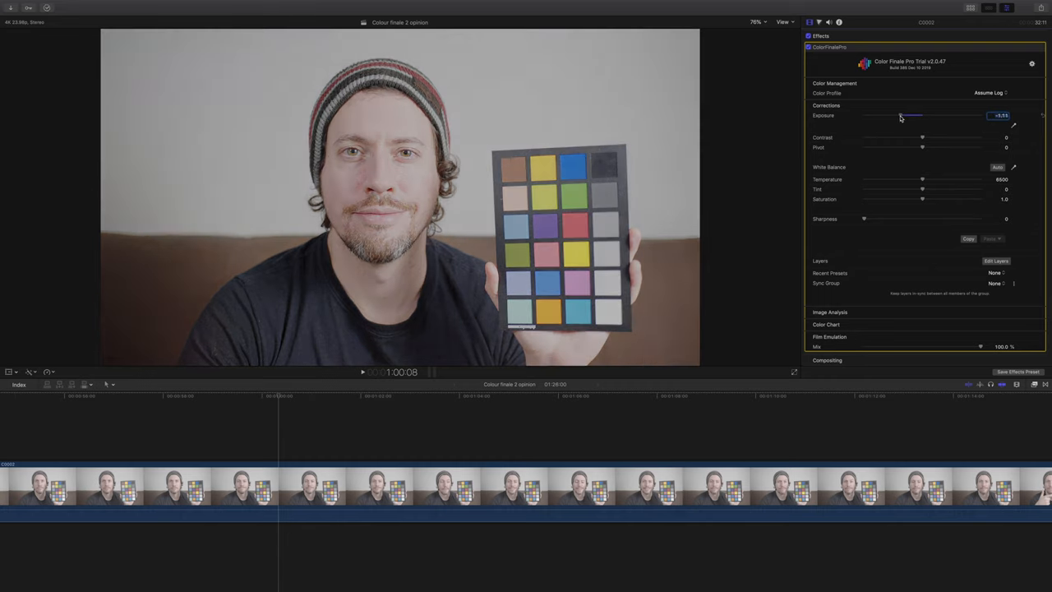
{"action": "left_click_drag", "start_coordinate": [908, 115], "coordinate": [919, 115]}
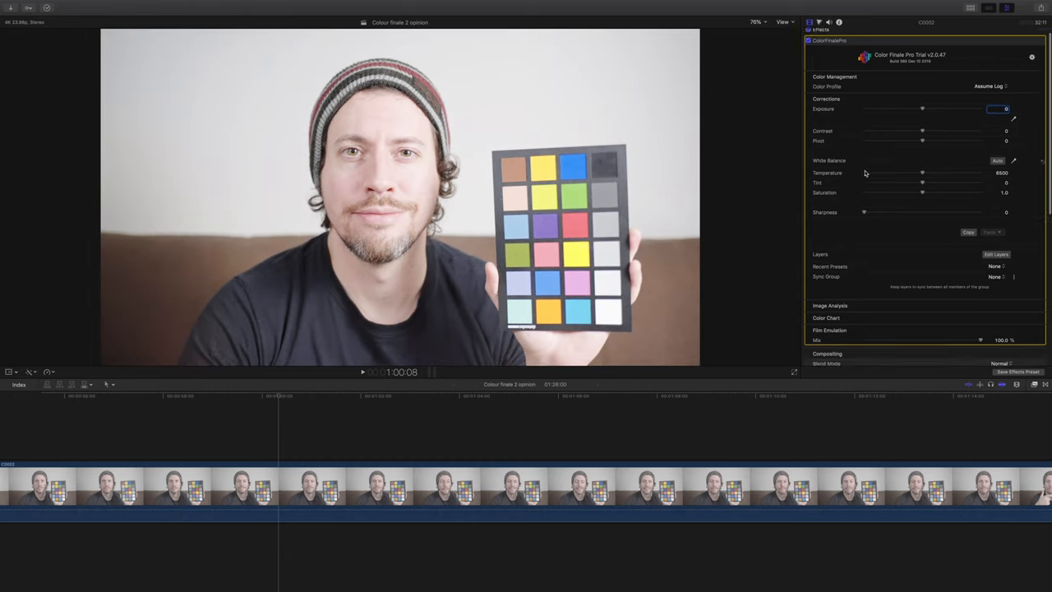
{"action": "scroll", "scroll_direction": "down", "scroll_amount": 3}
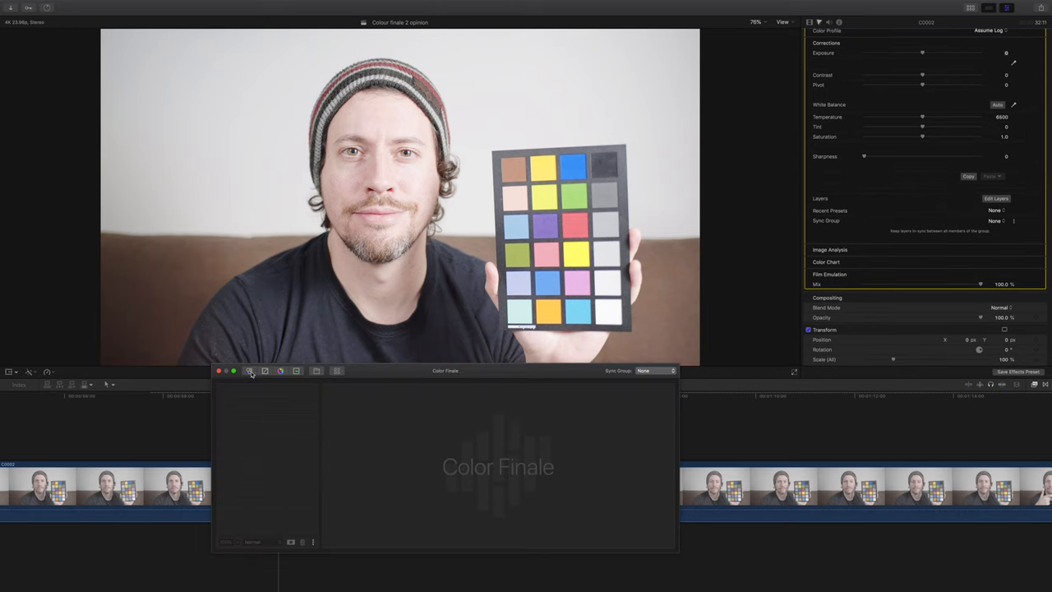
Add a Color Wheels layer in the Color Finale window and nudge a wheel.
{"action": "left_click", "coordinate": [250, 372]}
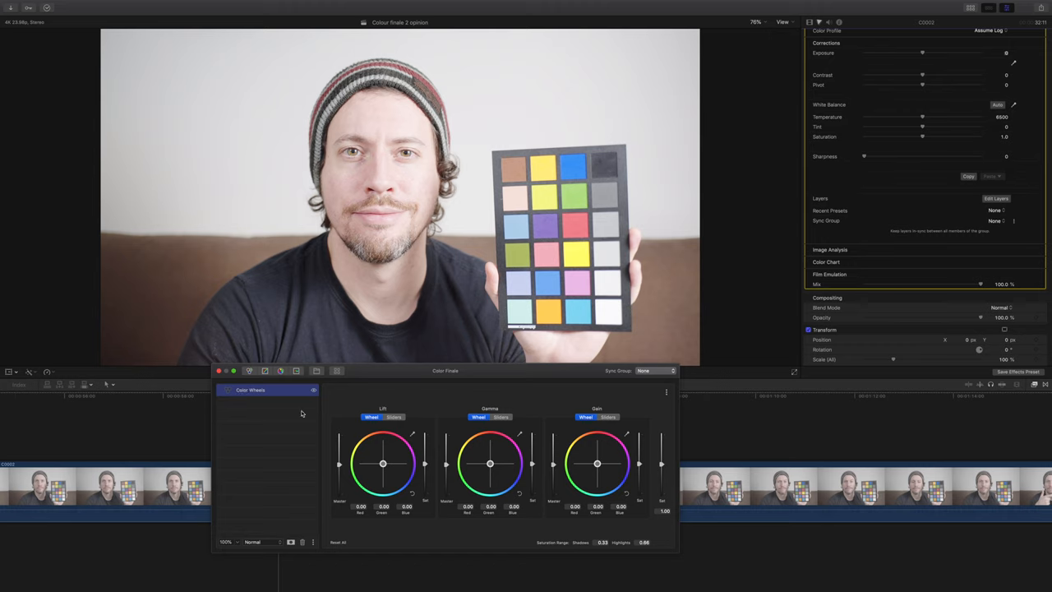
{"action": "left_click_drag", "start_coordinate": [490, 463], "coordinate": [448, 467]}
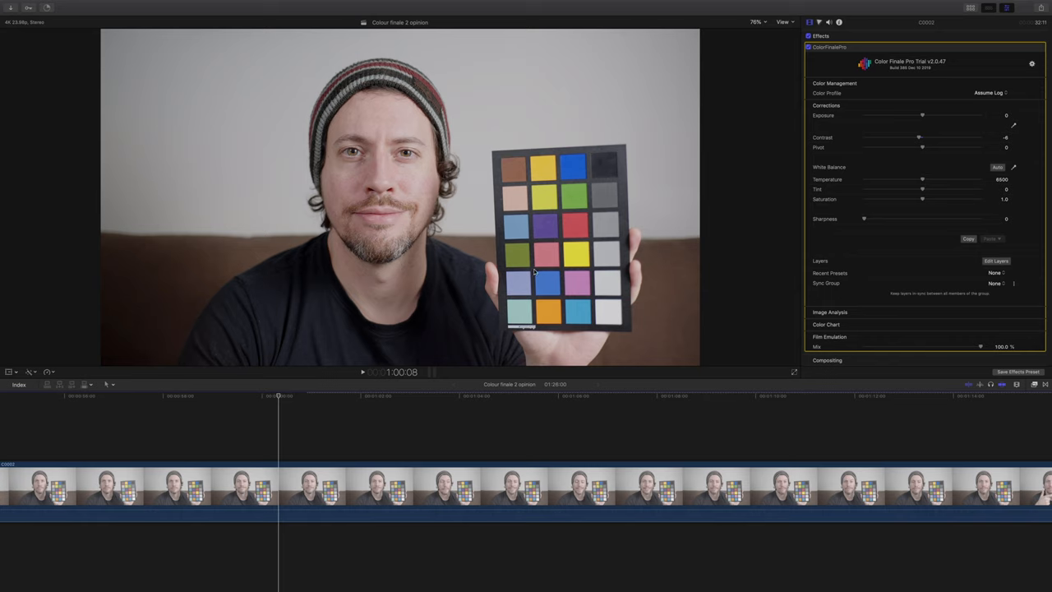
{"action": "mouse_move", "coordinate": [605, 168]}
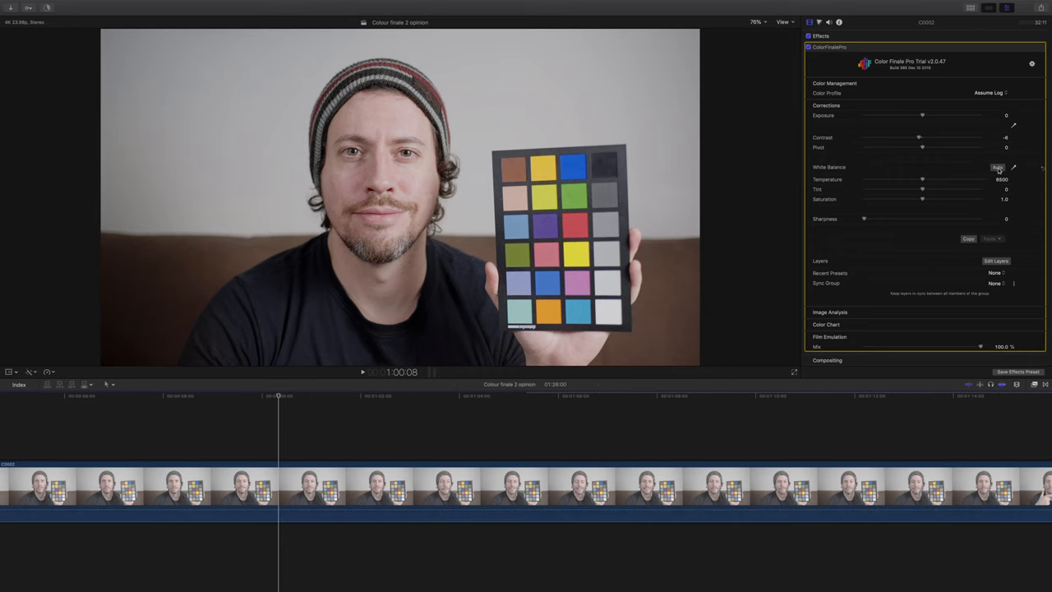
{"action": "mouse_move", "coordinate": [1000, 170]}
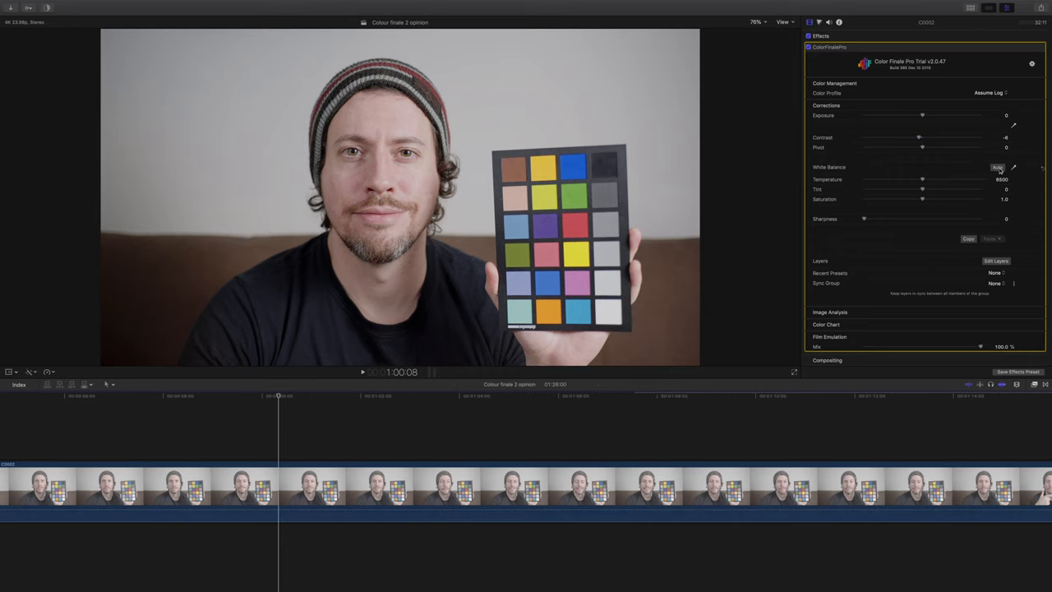
Auto-balance the clip's white balance before switching to the ACES copy.
{"action": "left_click", "coordinate": [997, 168]}
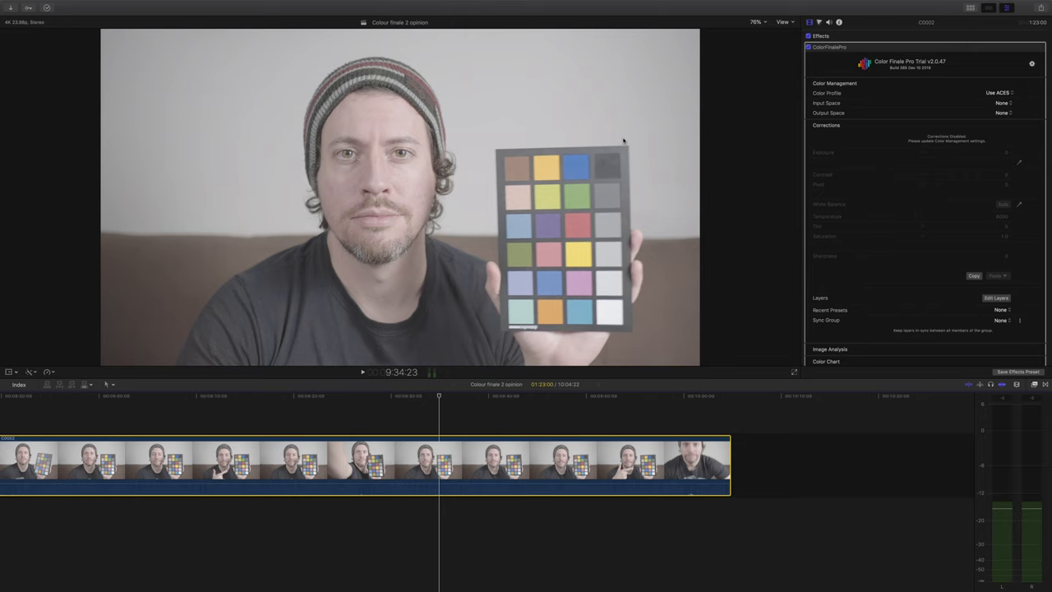
{"action": "mouse_move", "coordinate": [758, 137]}
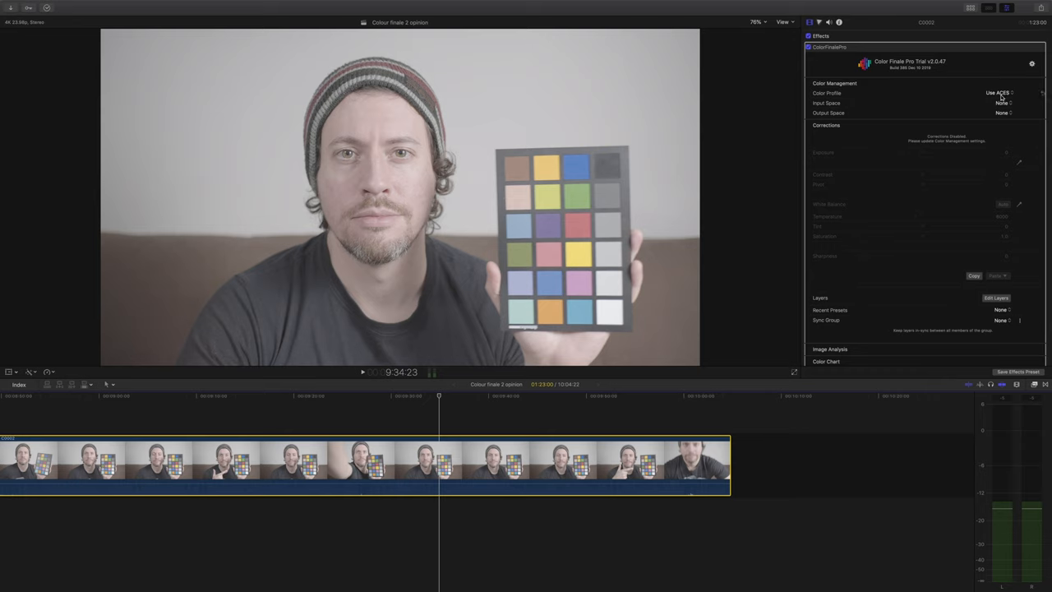
{"action": "mouse_move", "coordinate": [752, 112]}
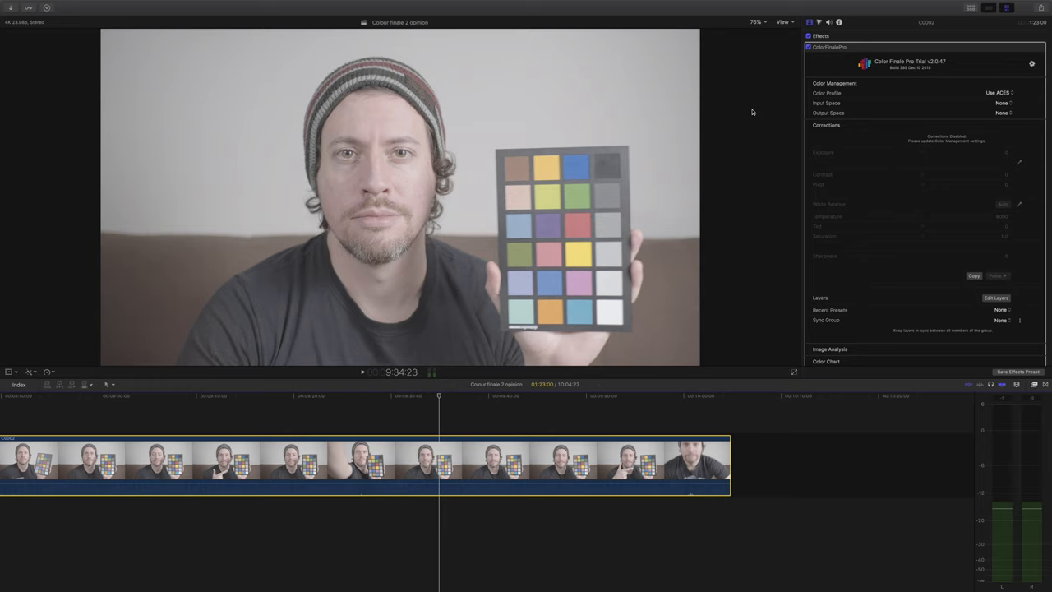
Set the ACES Input Space to SLog2 Daylight to restore the clip's contrast.
{"action": "left_click", "coordinate": [1001, 102]}
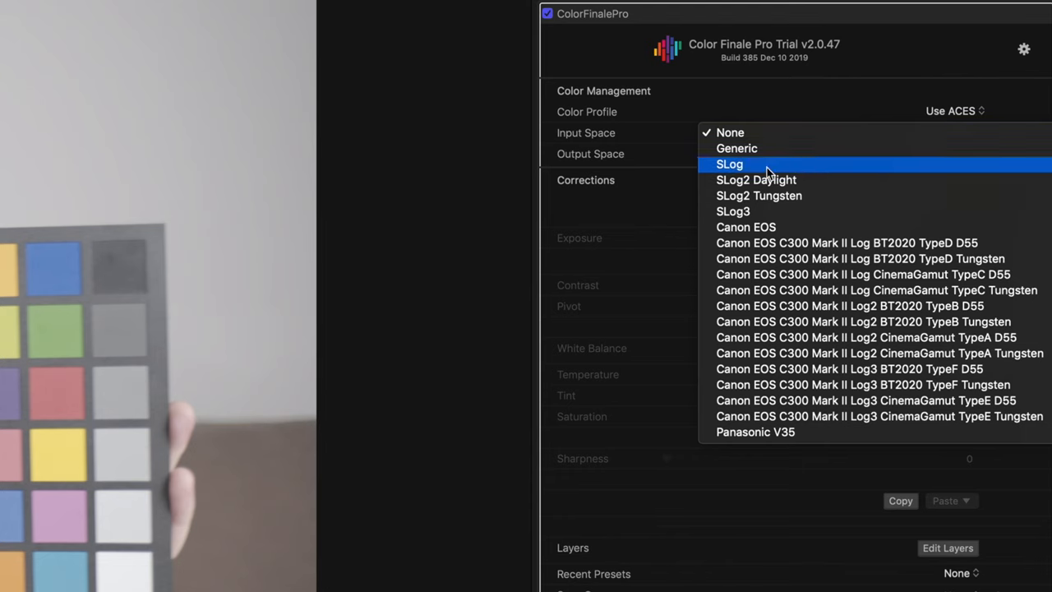
{"action": "mouse_move", "coordinate": [737, 163]}
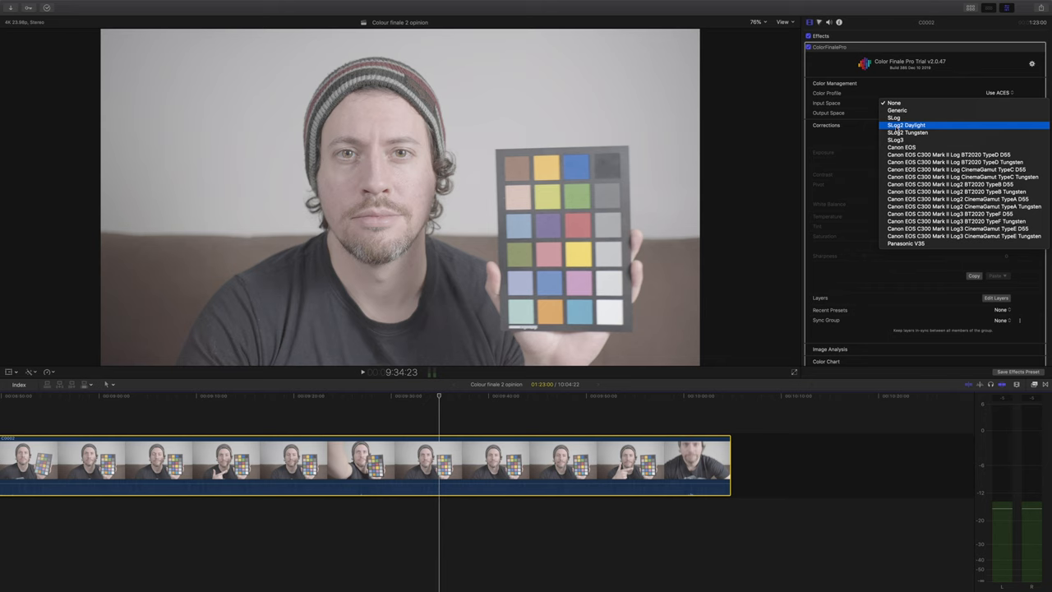
{"action": "left_click", "coordinate": [906, 125]}
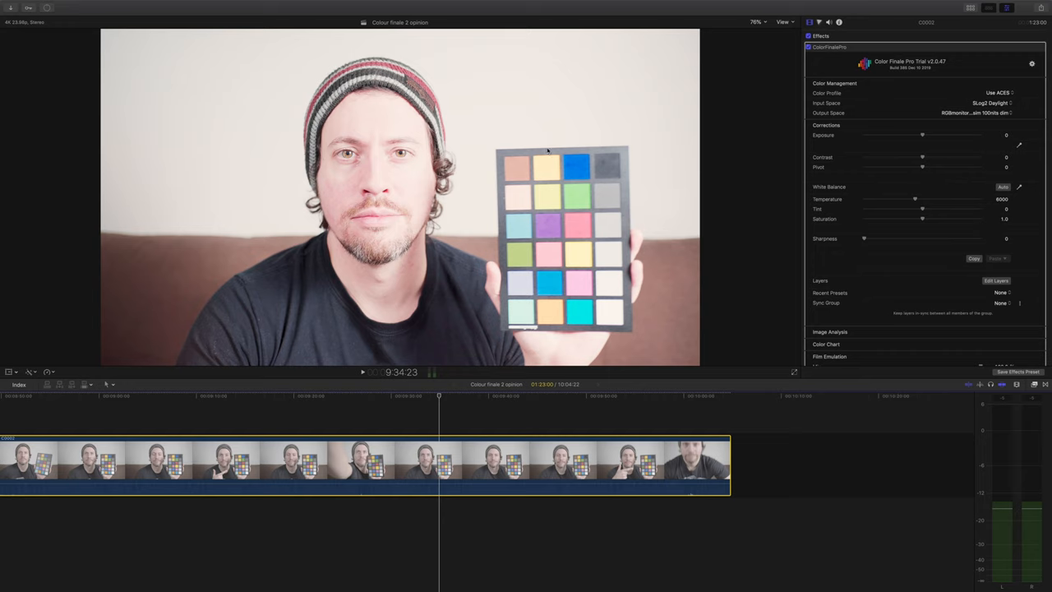
{"action": "mouse_move", "coordinate": [757, 134]}
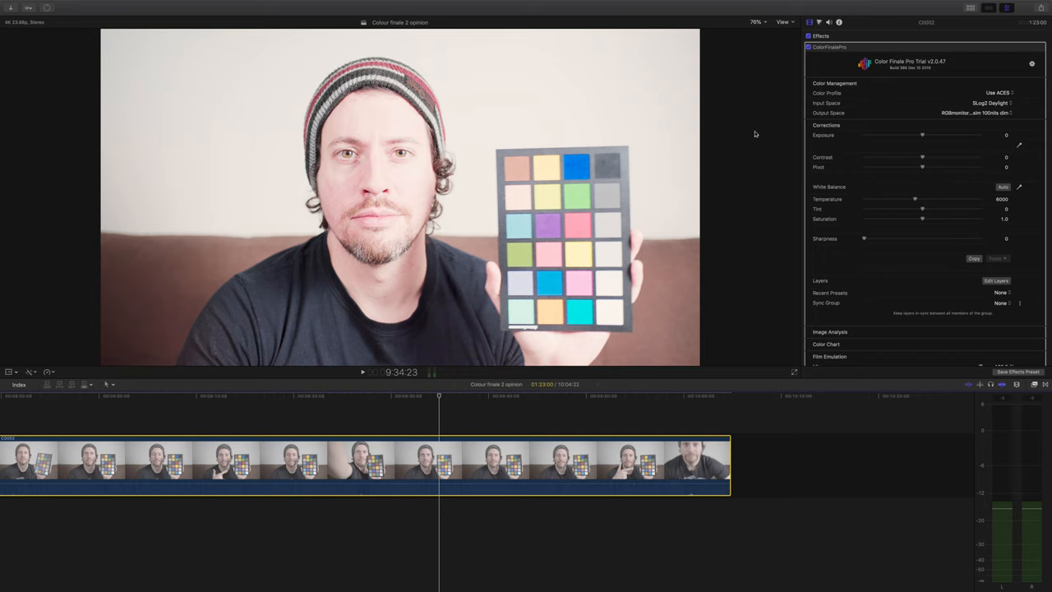
{"action": "mouse_move", "coordinate": [881, 140]}
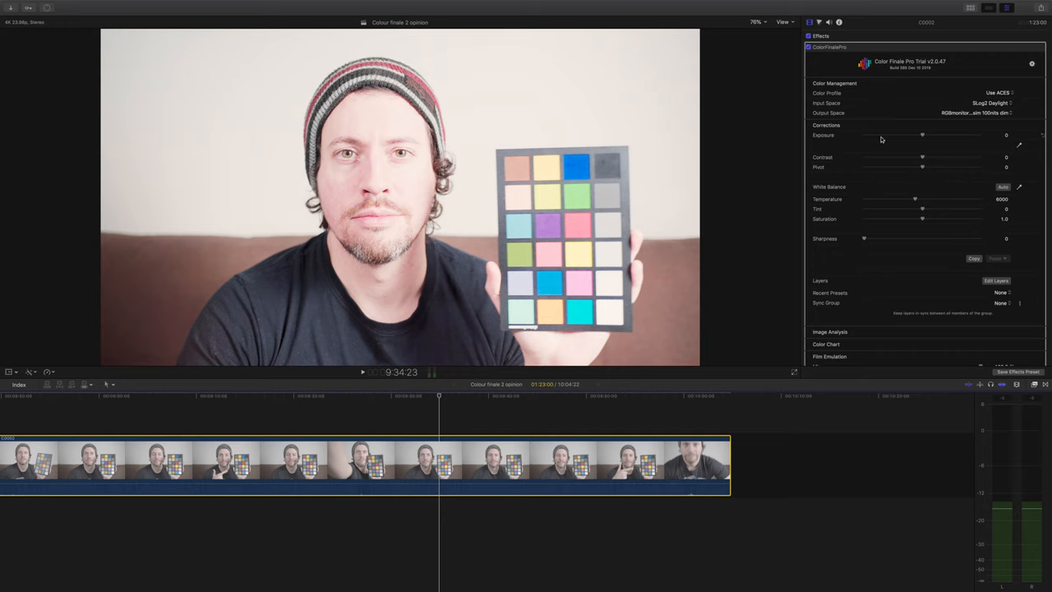
Lower exposure slightly, auto-set white balance, and adjust saturation on the man's clip.
{"action": "left_click_drag", "start_coordinate": [921, 135], "coordinate": [915, 135]}
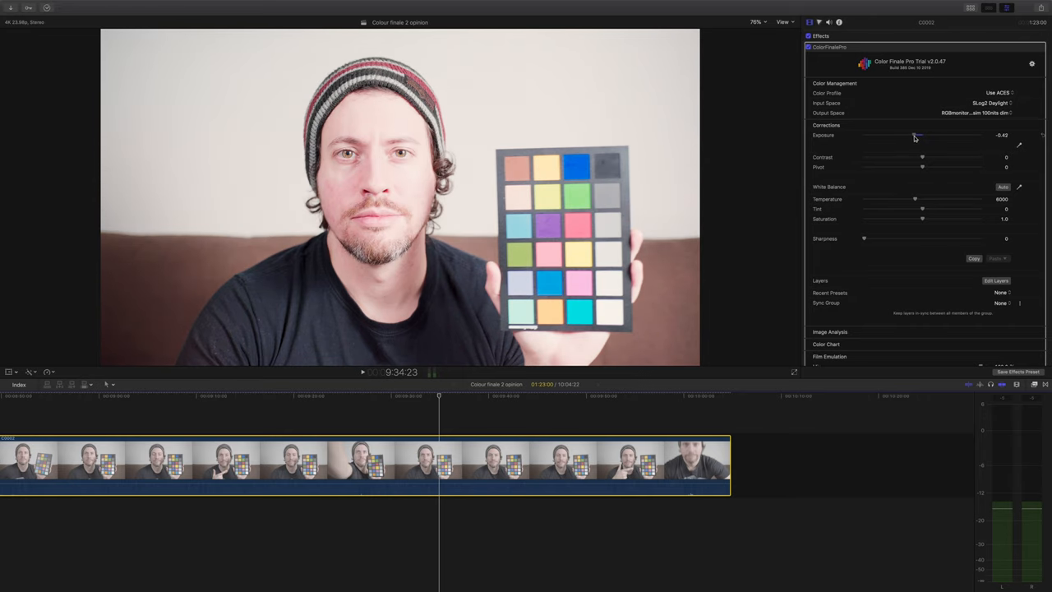
{"action": "left_click_drag", "start_coordinate": [915, 135], "coordinate": [898, 135]}
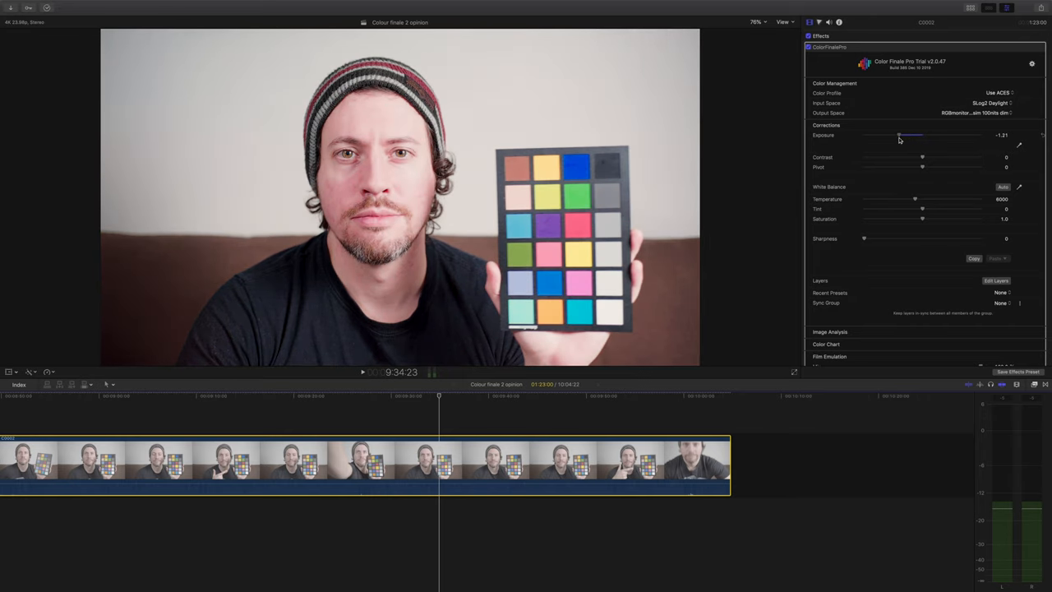
{"action": "left_click_drag", "start_coordinate": [898, 134], "coordinate": [896, 135]}
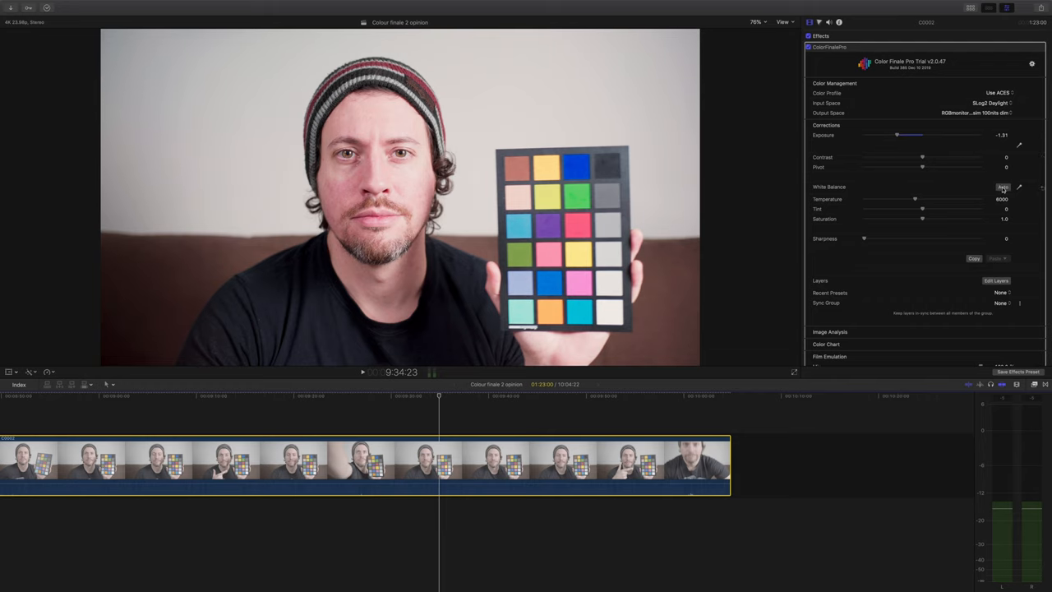
{"action": "left_click", "coordinate": [1003, 188]}
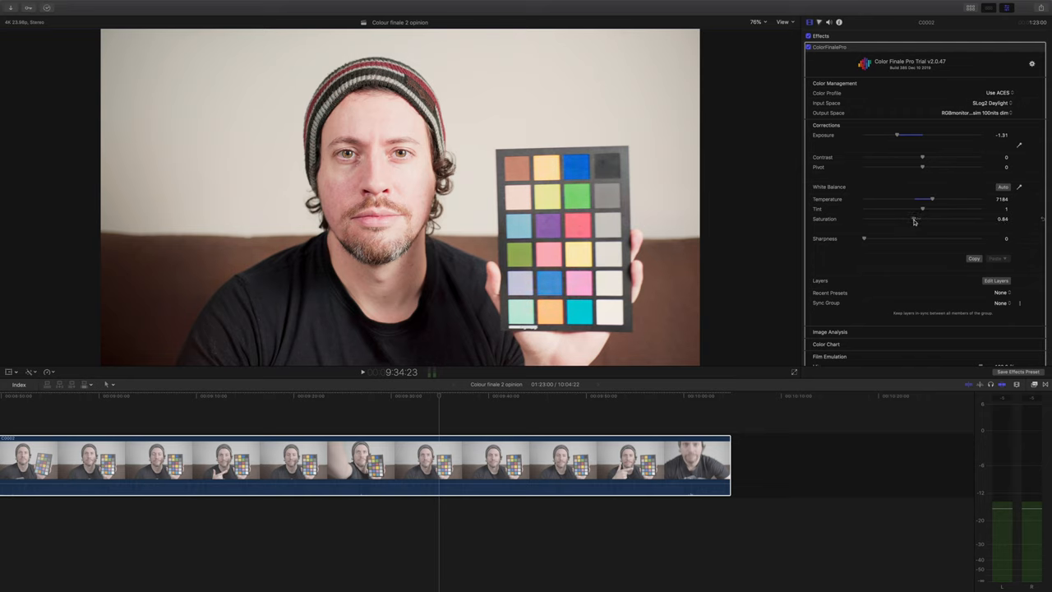
{"action": "left_click_drag", "start_coordinate": [898, 134], "coordinate": [888, 135]}
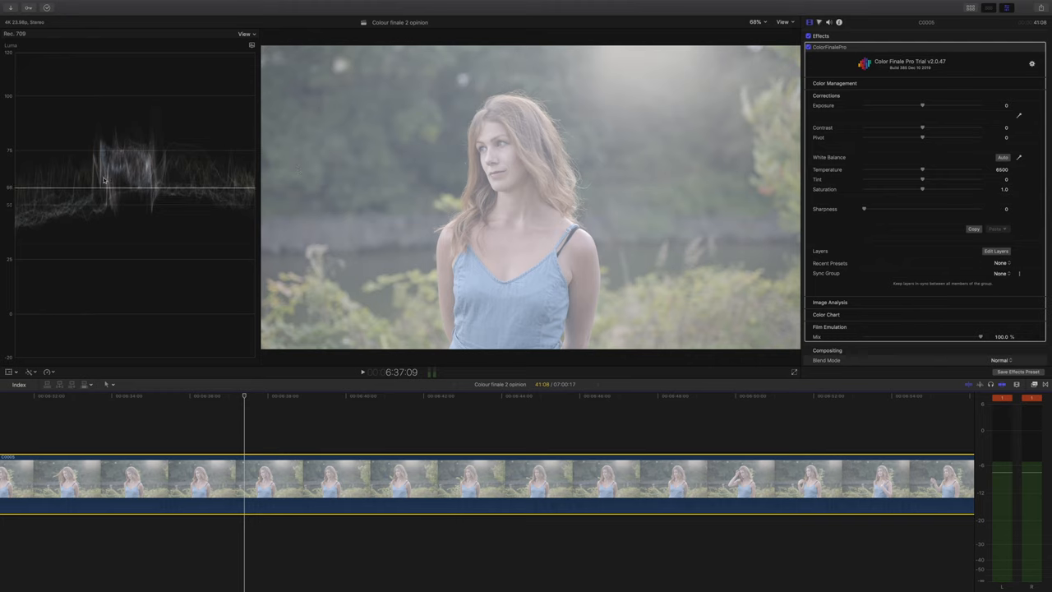
{"action": "mouse_move", "coordinate": [586, 179]}
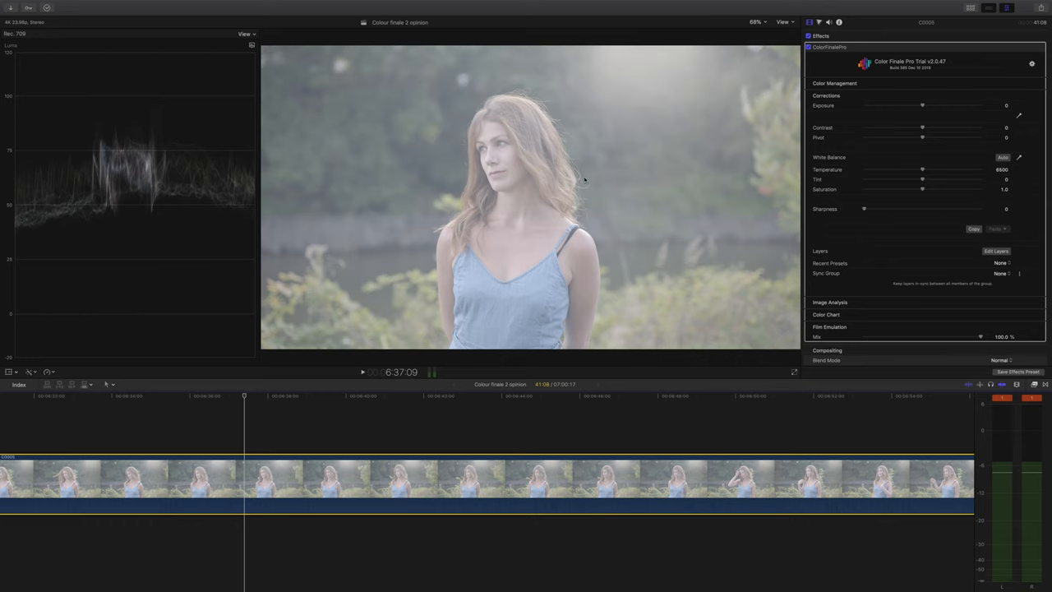
{"action": "mouse_move", "coordinate": [612, 204]}
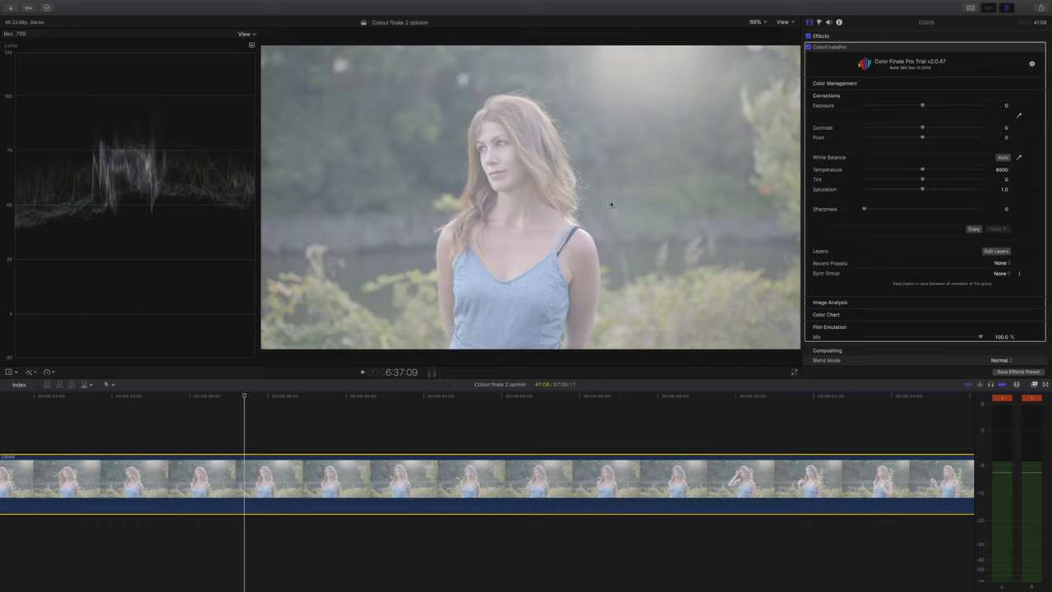
{"action": "mouse_move", "coordinate": [651, 207]}
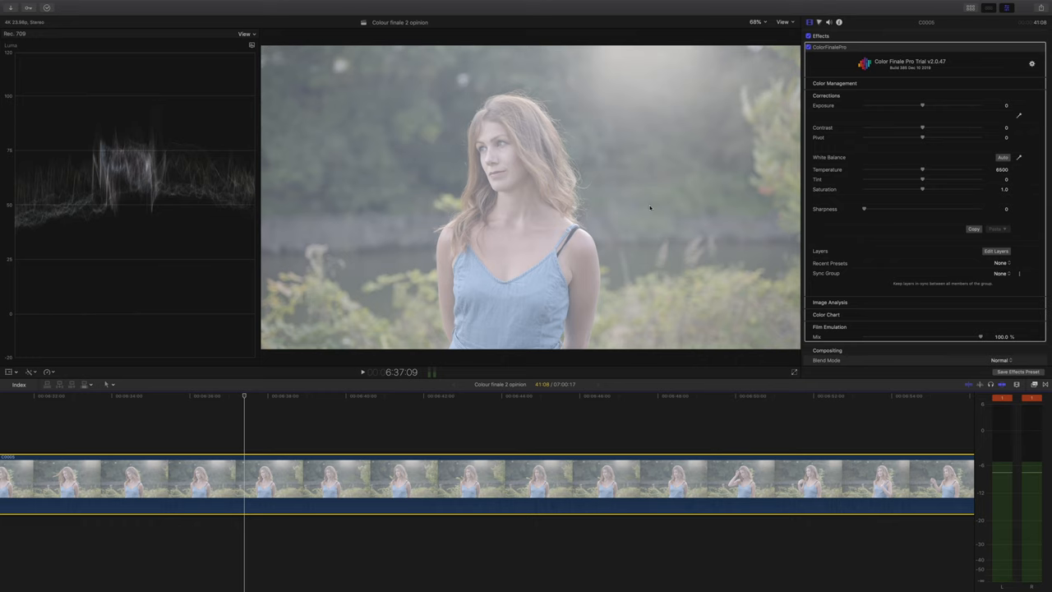
{"action": "mouse_move", "coordinate": [862, 250]}
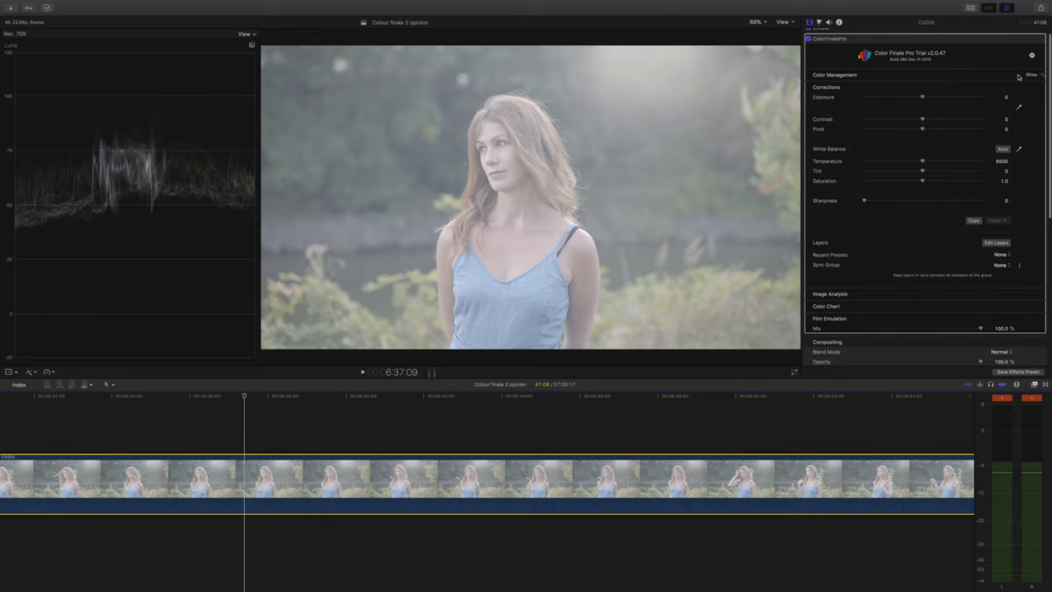
Try Assume Log on the woman's clip, then set its colour profile to Use Input LUT.
{"action": "left_click", "coordinate": [1032, 75]}
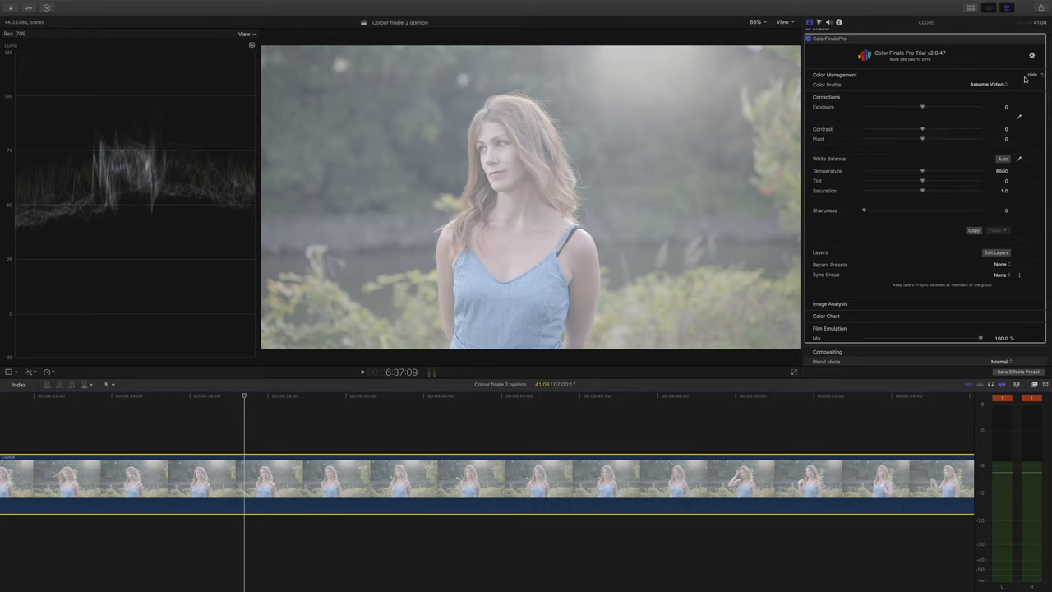
{"action": "left_click", "coordinate": [987, 84]}
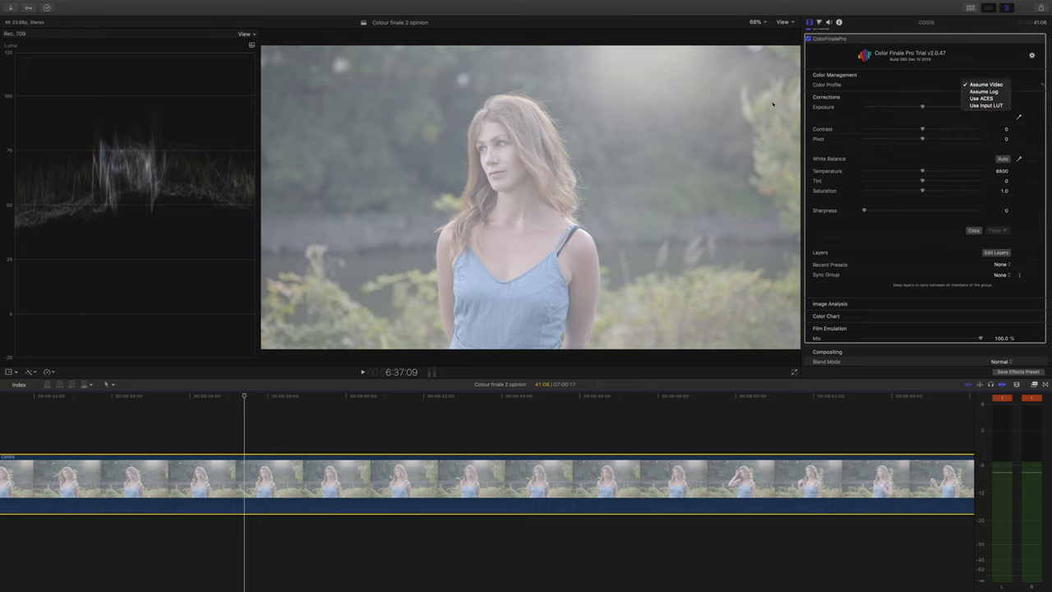
{"action": "mouse_move", "coordinate": [484, 122]}
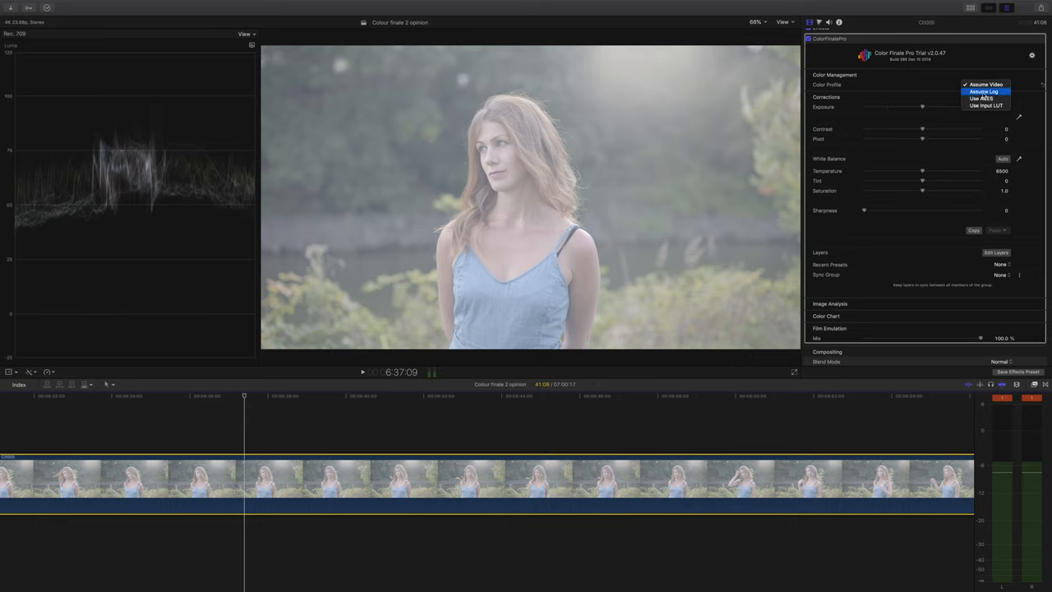
{"action": "left_click", "coordinate": [983, 92]}
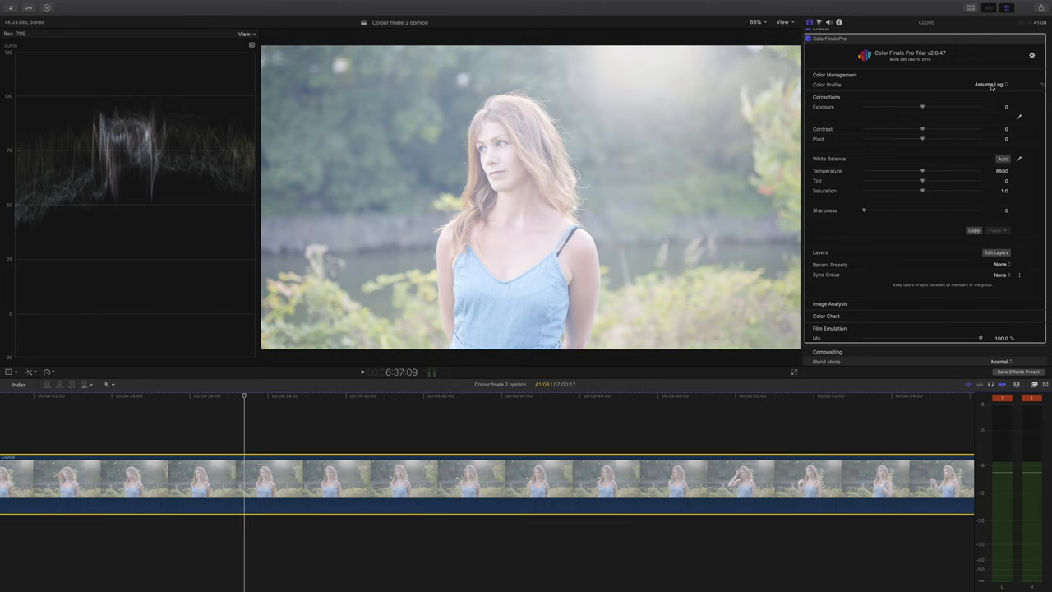
{"action": "left_click", "coordinate": [989, 84]}
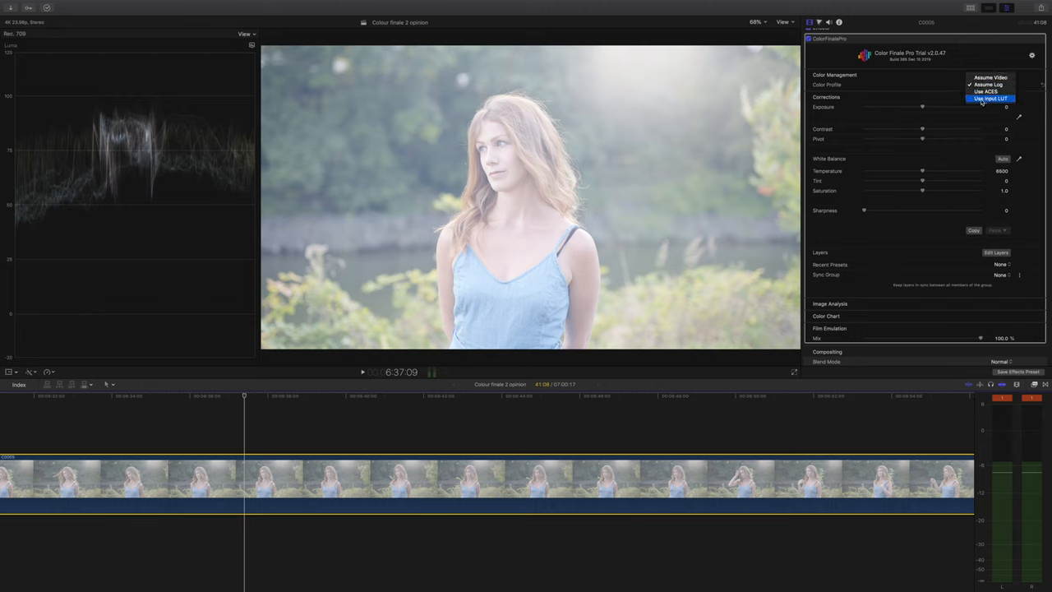
{"action": "left_click", "coordinate": [990, 99]}
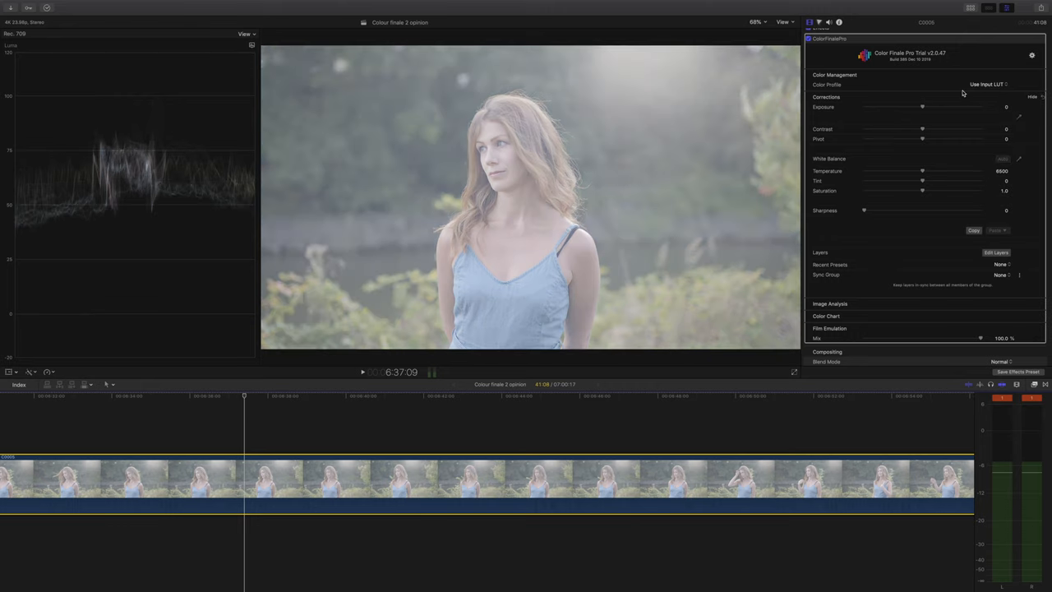
Select the imported Phantom ARRI LUT as the woman clip's input LUT.
{"action": "left_click", "coordinate": [995, 86]}
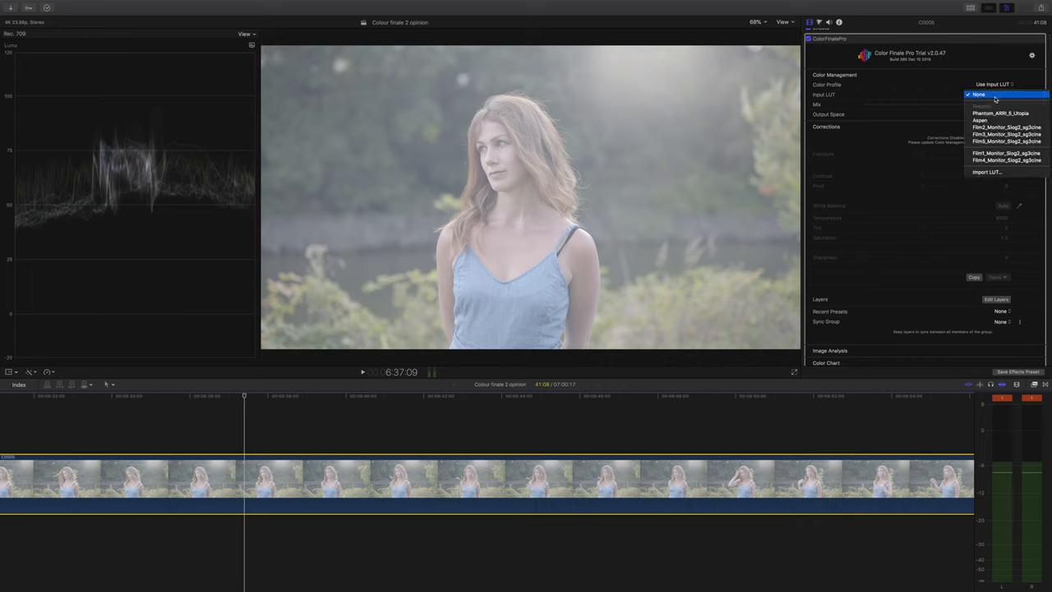
{"action": "mouse_move", "coordinate": [1001, 113]}
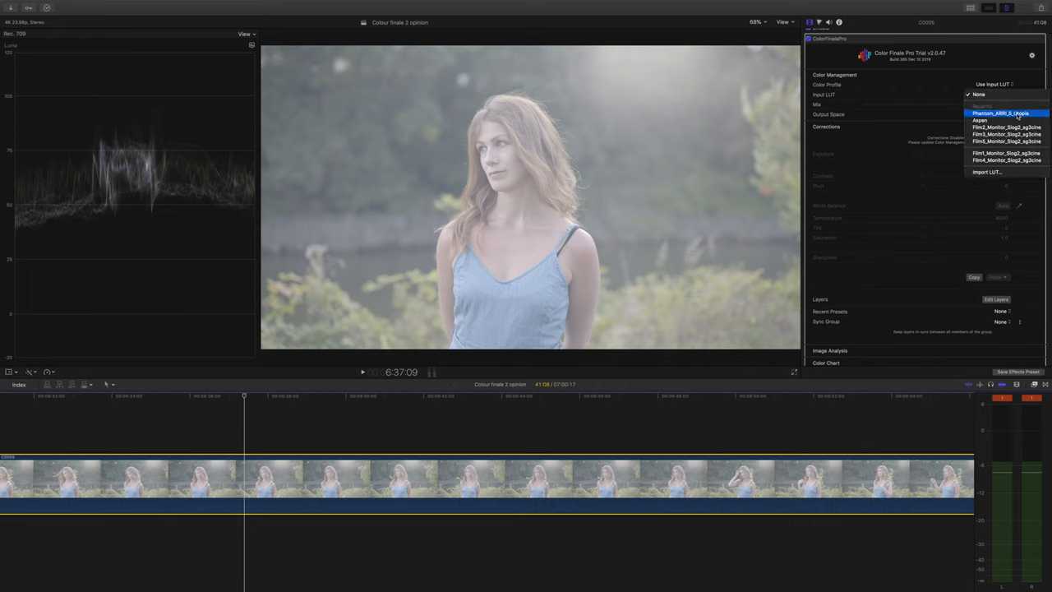
{"action": "left_click", "coordinate": [1000, 113]}
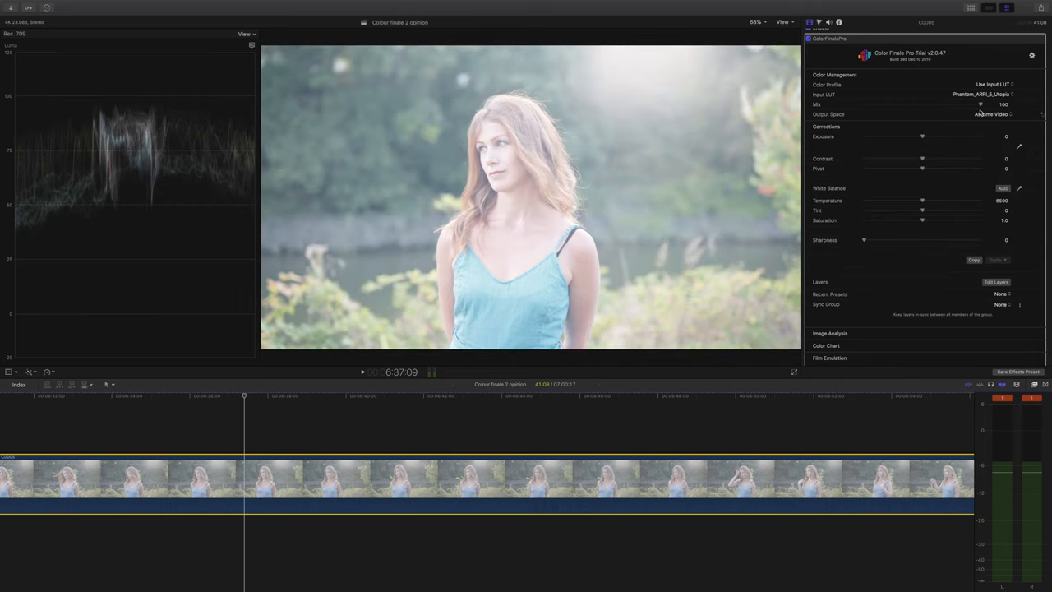
{"action": "mouse_move", "coordinate": [625, 133]}
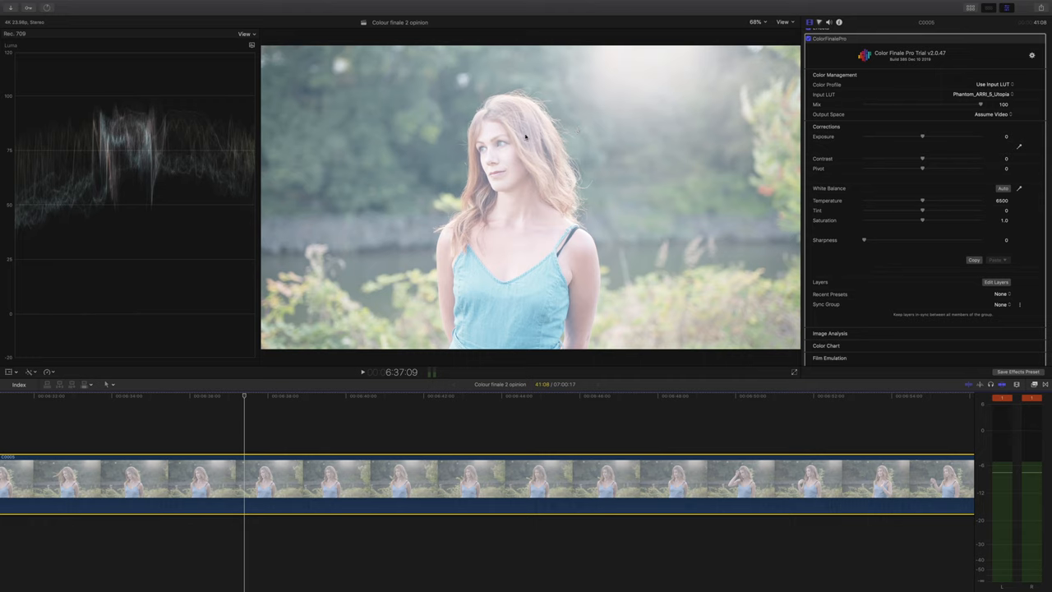
{"action": "mouse_move", "coordinate": [855, 207]}
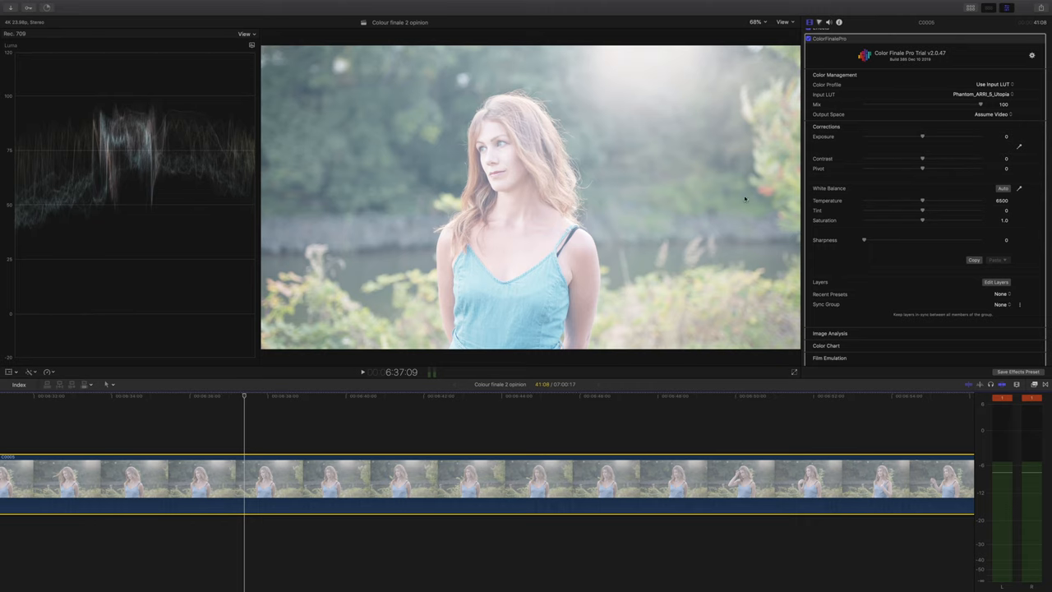
{"action": "scroll", "scroll_direction": "down", "scroll_amount": 3}
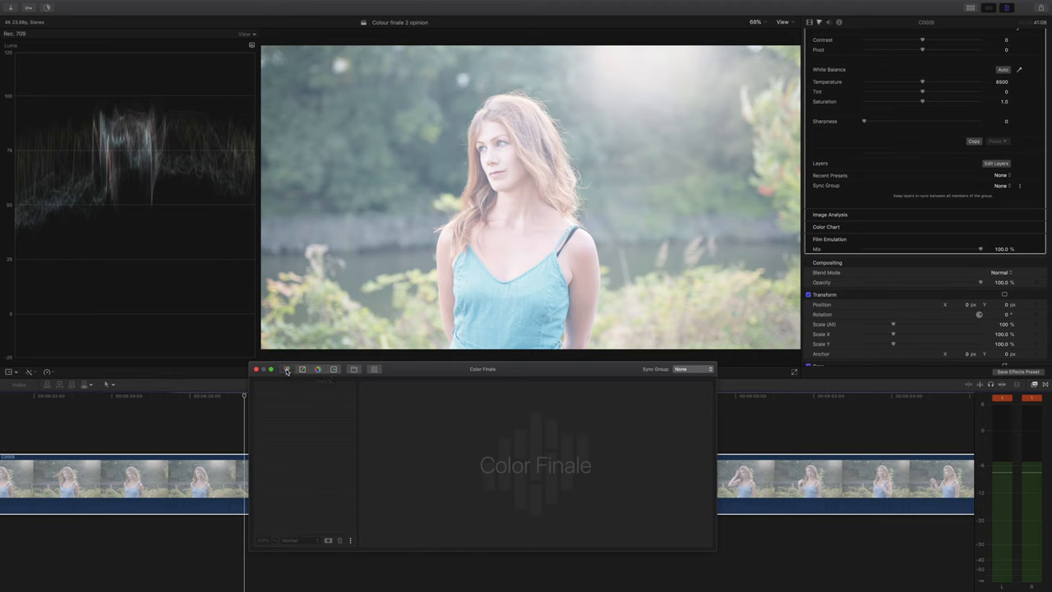
Add a Color Wheels layer and nudge the Gain wheel slightly on the woman clip.
{"action": "left_click", "coordinate": [286, 368]}
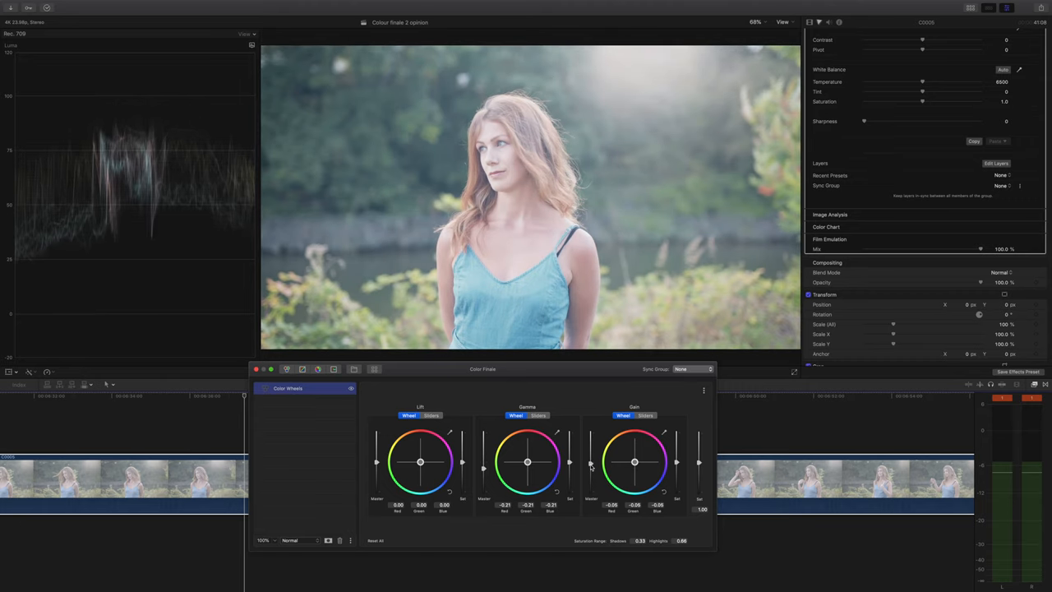
{"action": "left_click_drag", "start_coordinate": [526, 460], "coordinate": [483, 470]}
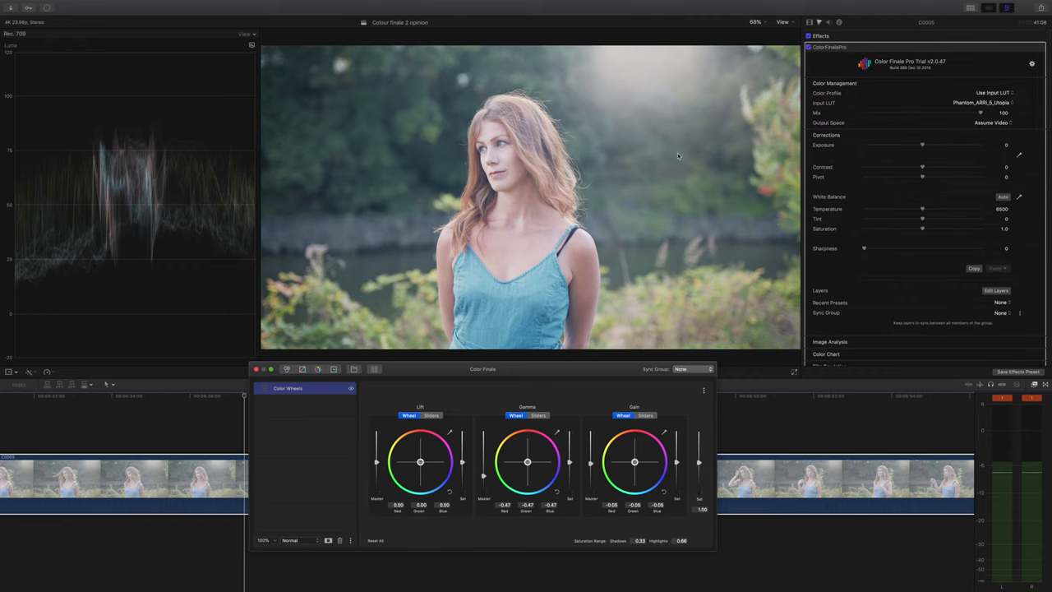
{"action": "mouse_move", "coordinate": [759, 167]}
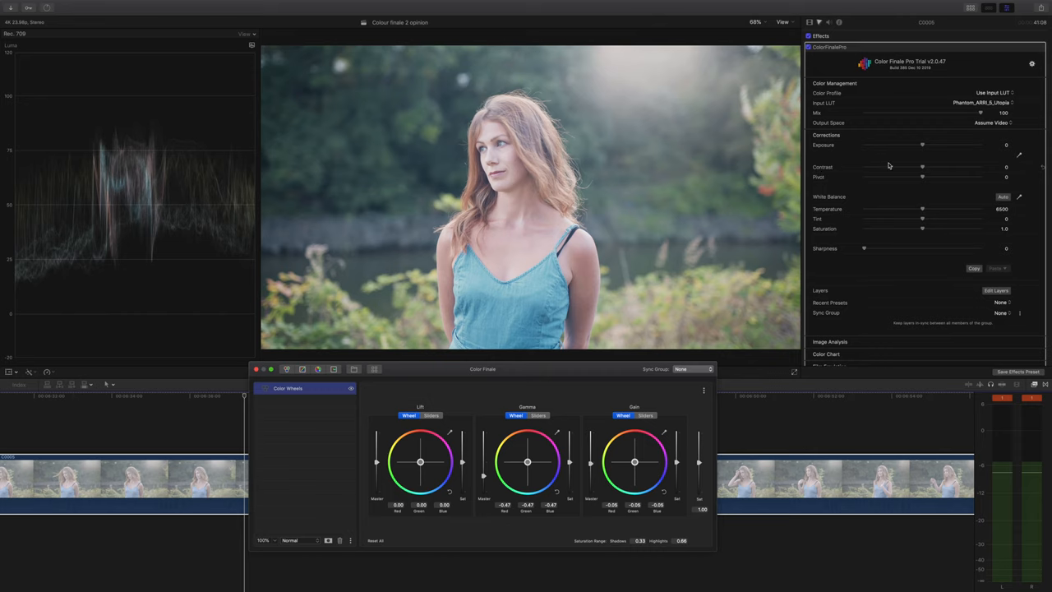
{"action": "mouse_move", "coordinate": [802, 184]}
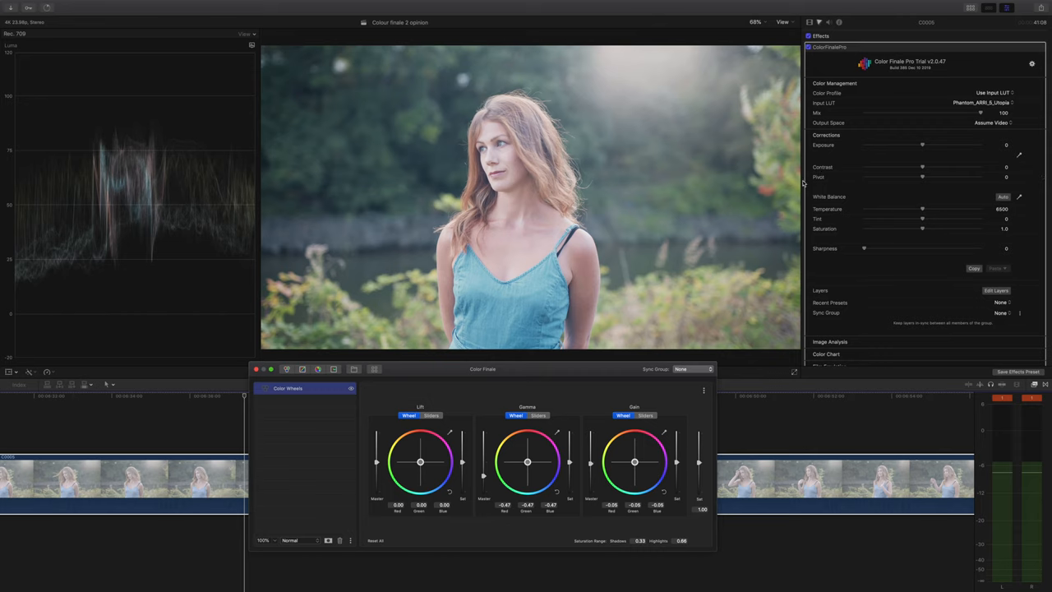
Raise the Contrast slider and pull the Lift wheel down to deepen the shadows.
{"action": "left_click_drag", "start_coordinate": [922, 168], "coordinate": [918, 168]}
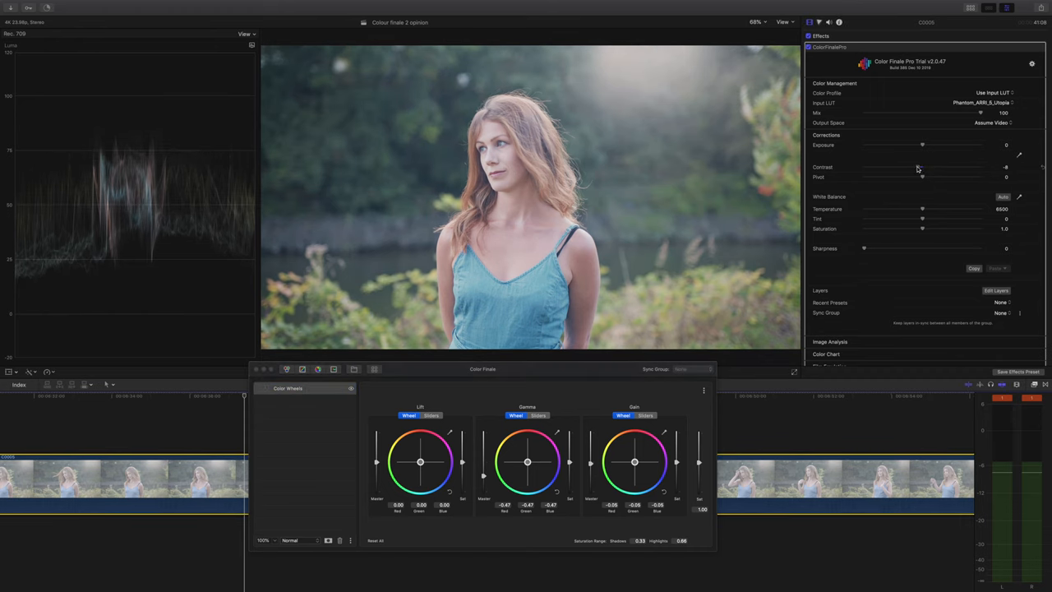
{"action": "left_click_drag", "start_coordinate": [924, 168], "coordinate": [921, 167]}
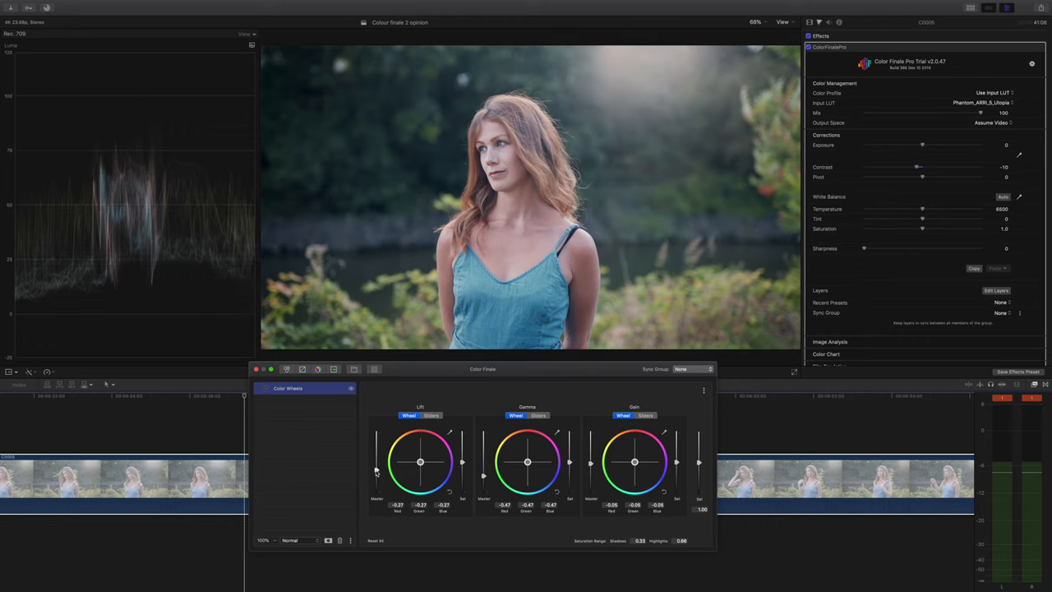
{"action": "left_click_drag", "start_coordinate": [377, 460], "coordinate": [377, 474]}
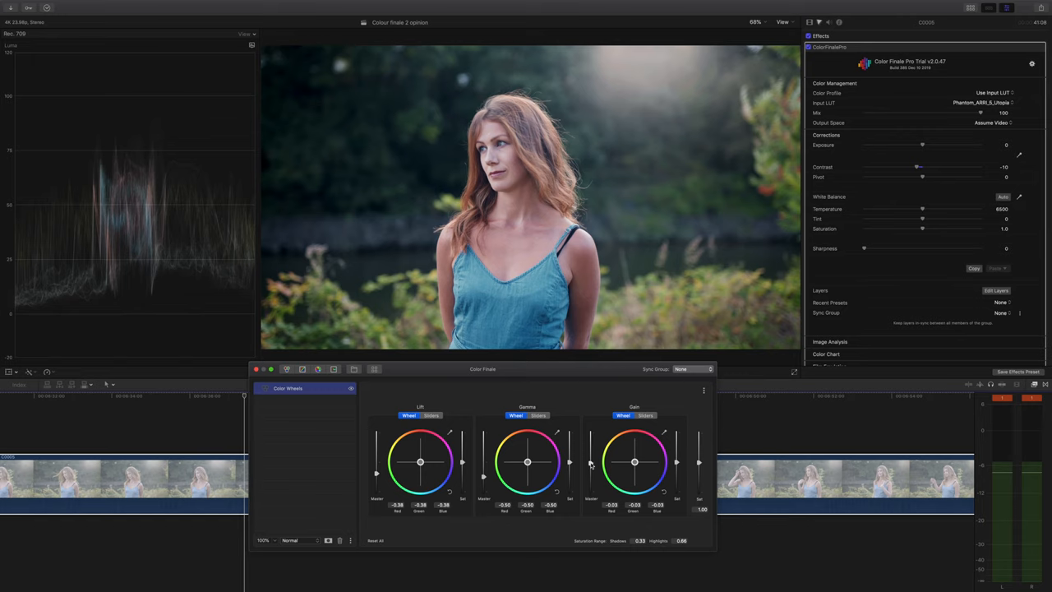
{"action": "mouse_move", "coordinate": [846, 265]}
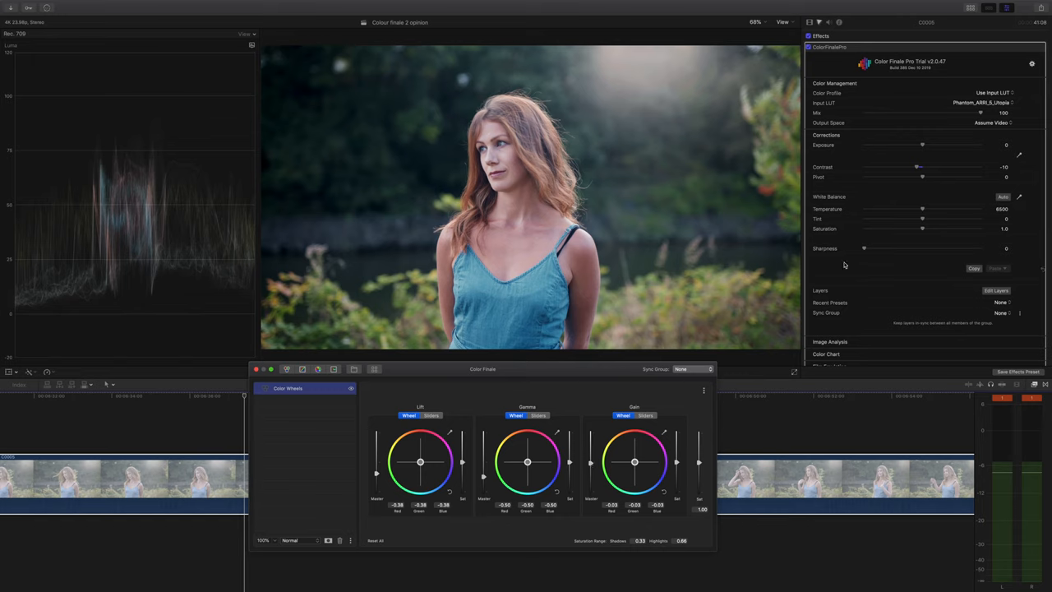
{"action": "mouse_move", "coordinate": [542, 372]}
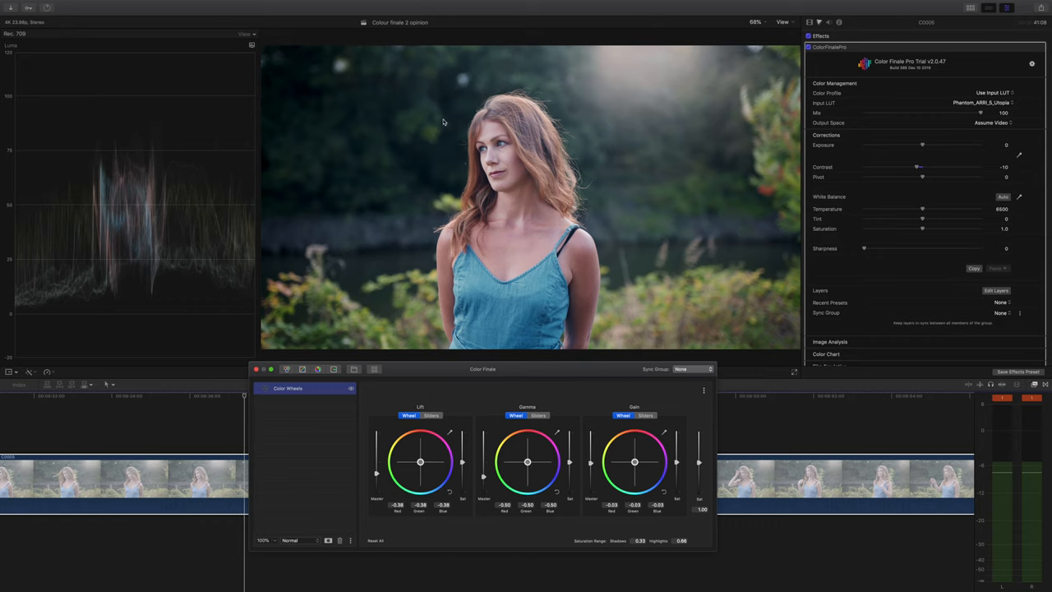
{"action": "mouse_move", "coordinate": [663, 151]}
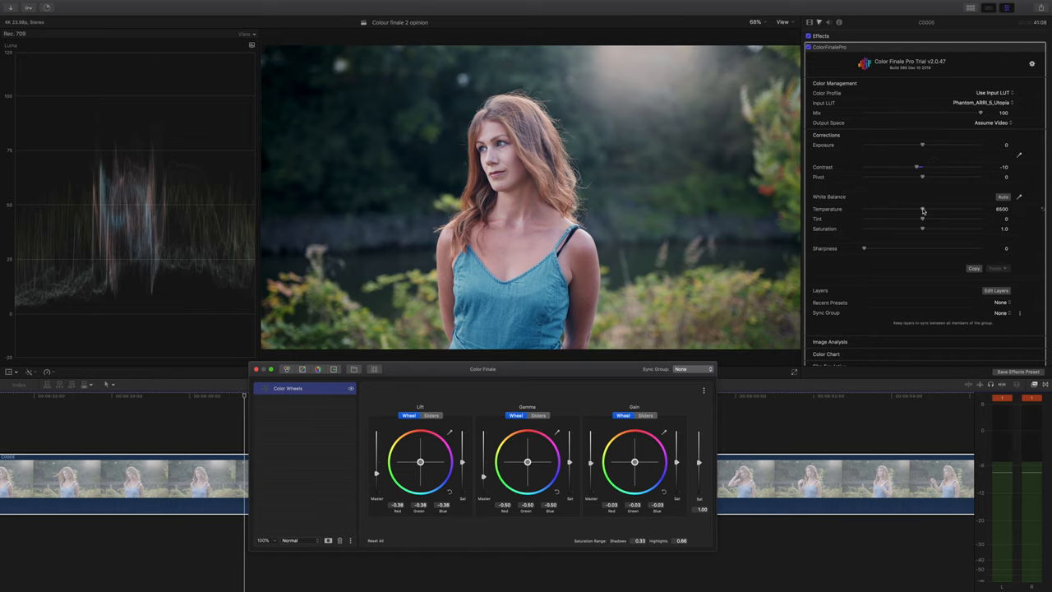
Raise White Balance Temperature above 6800 for warmer skin tones.
{"action": "left_click_drag", "start_coordinate": [921, 209], "coordinate": [927, 209]}
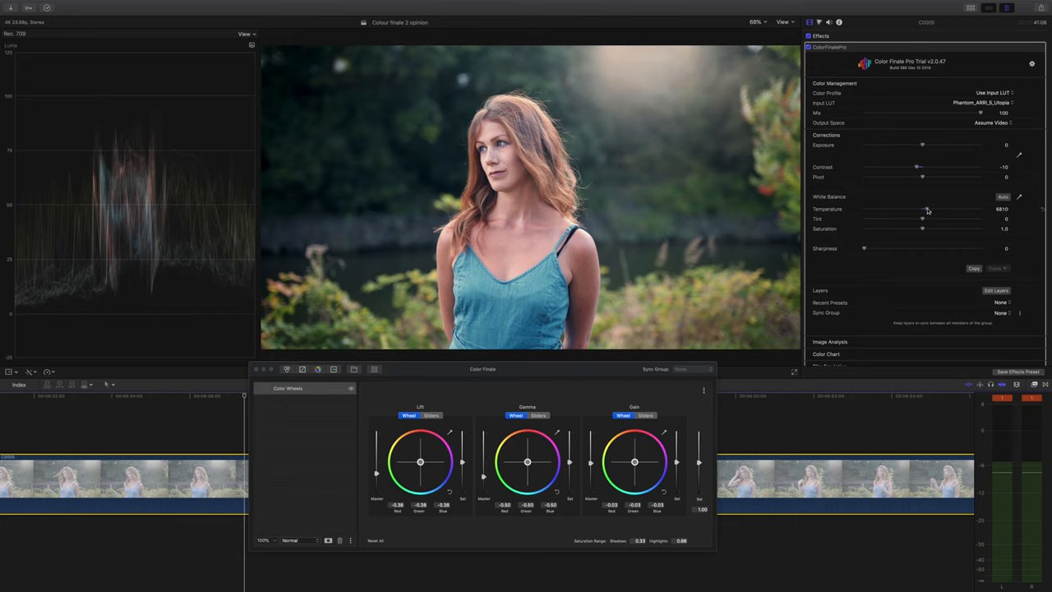
{"action": "left_click_drag", "start_coordinate": [922, 209], "coordinate": [928, 209]}
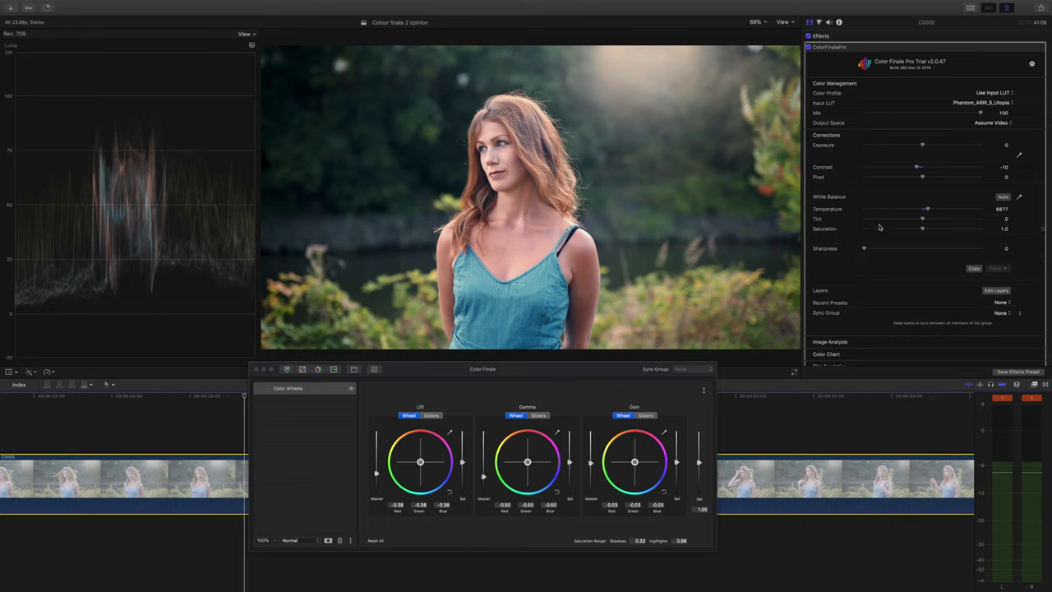
{"action": "mouse_move", "coordinate": [924, 232]}
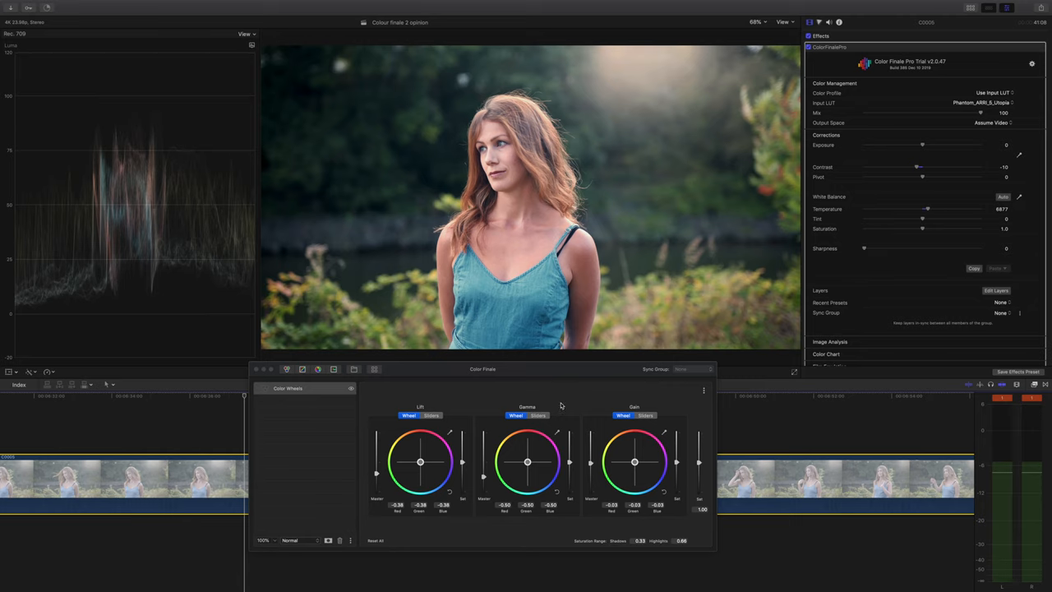
{"action": "mouse_move", "coordinate": [618, 396]}
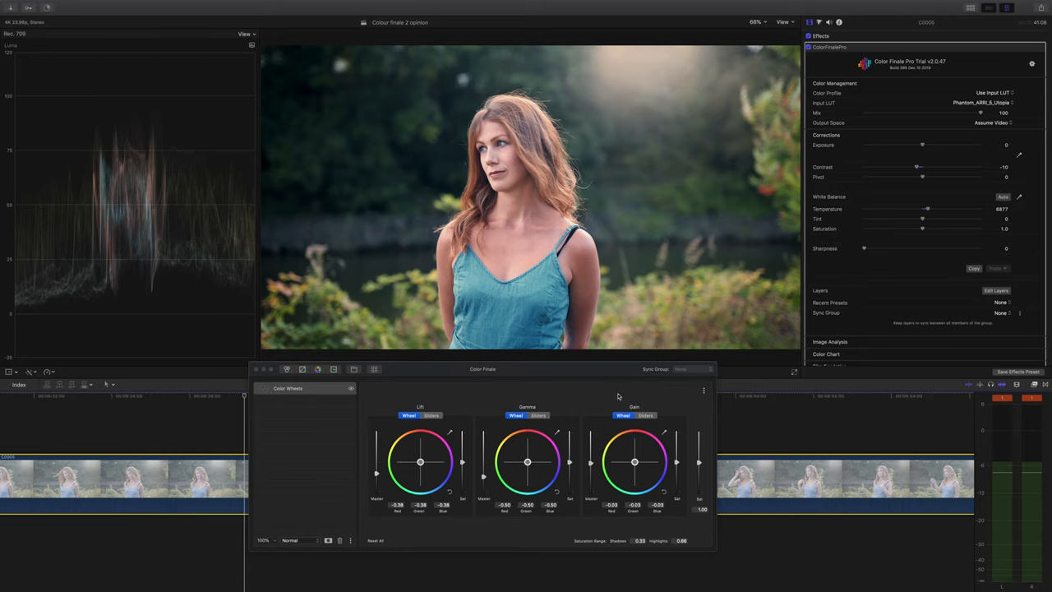